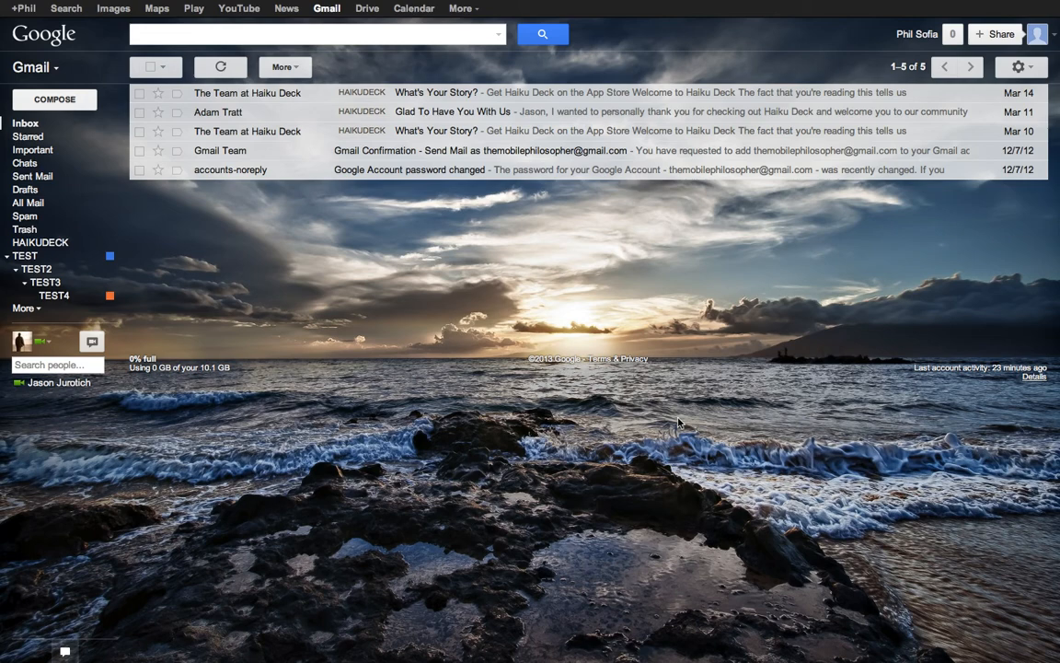
pyautogui.moveTo(757, 366)
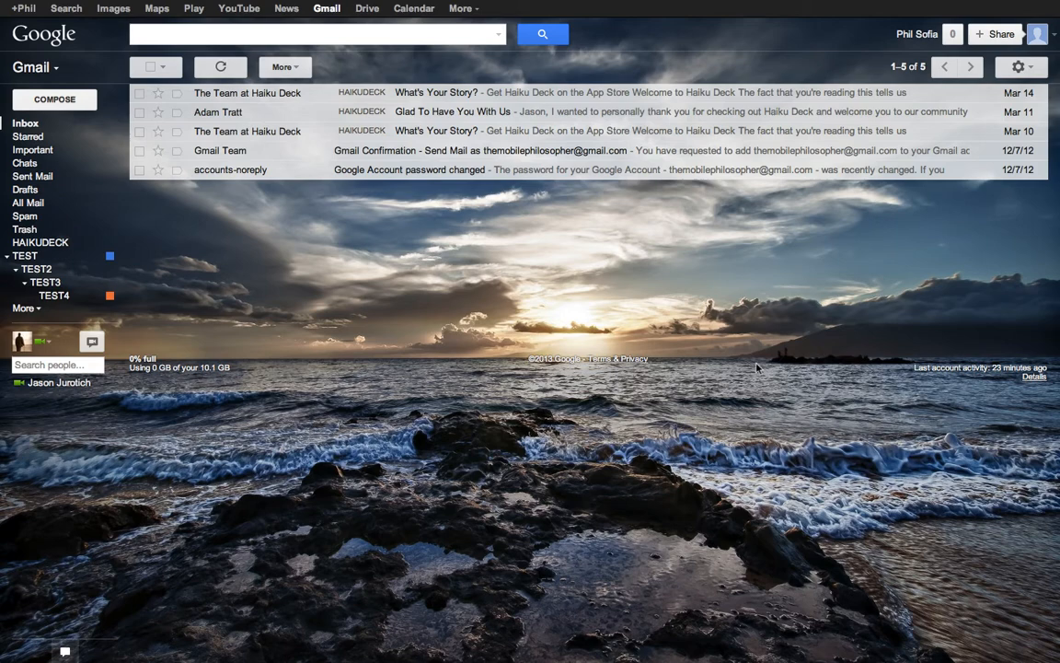
pyautogui.moveTo(239, 253)
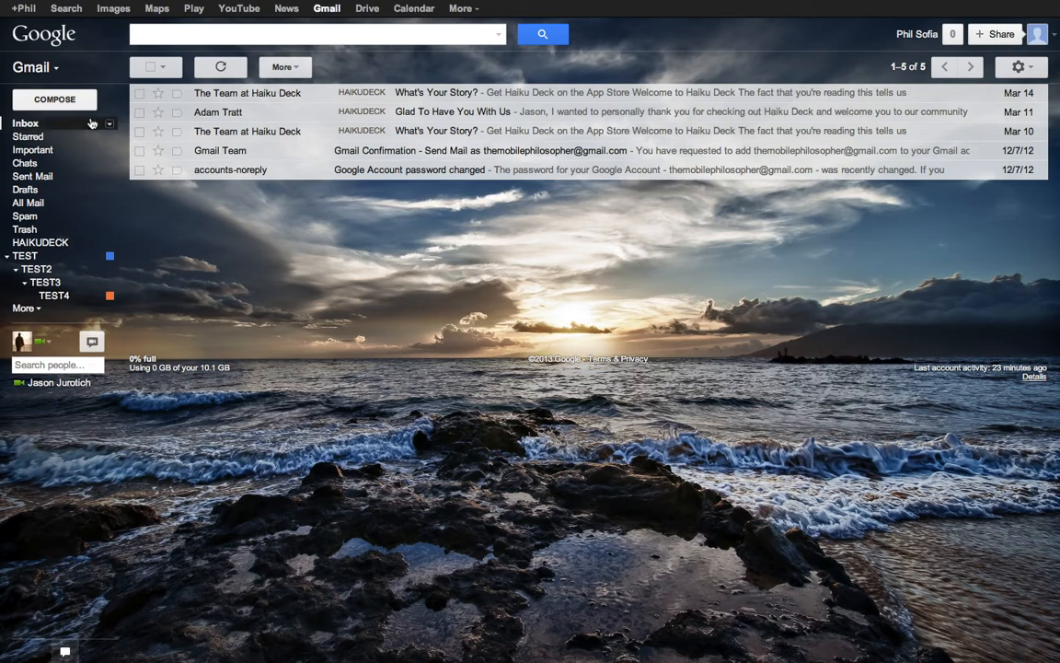
# Turn on 'Keyboard shortcuts on' in Gmail's General settings and save the change.
pyautogui.click(1020, 66)
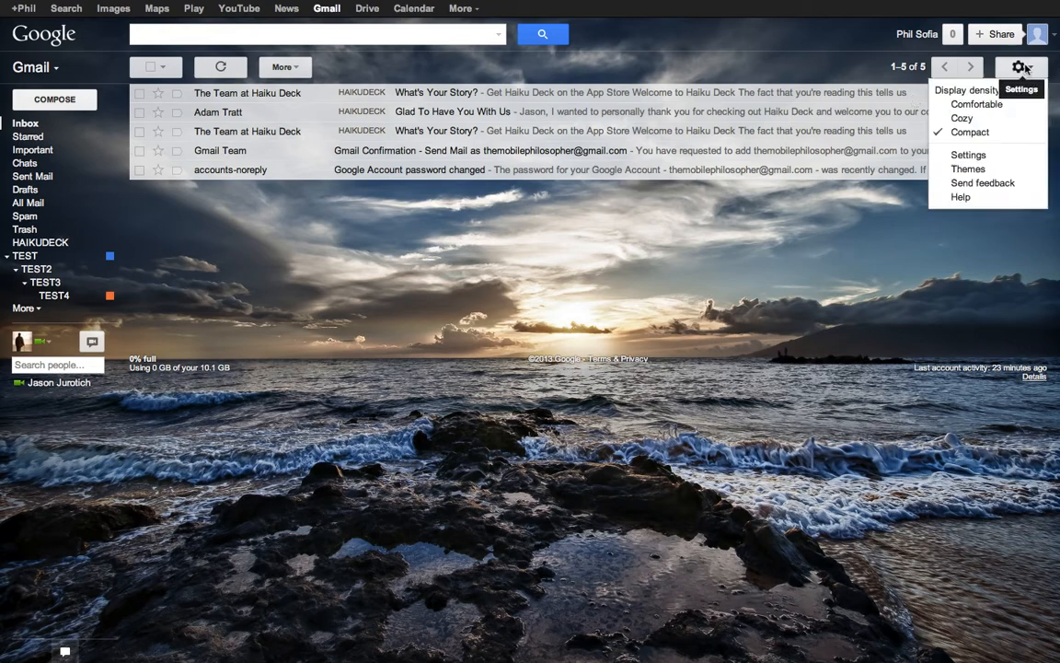
pyautogui.click(969, 132)
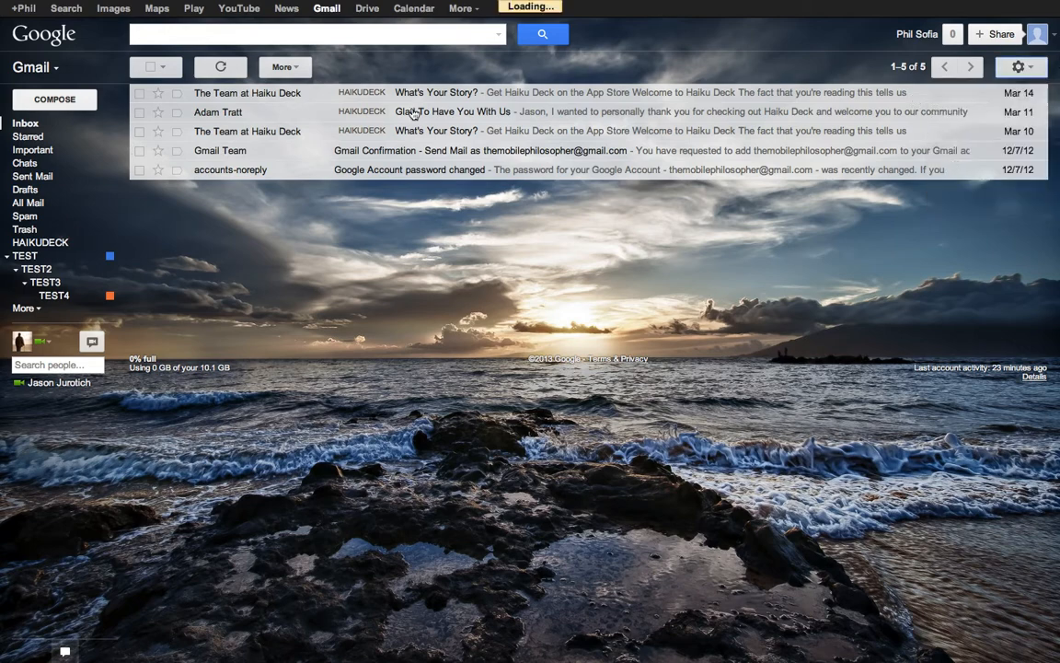
pyautogui.click(1019, 66)
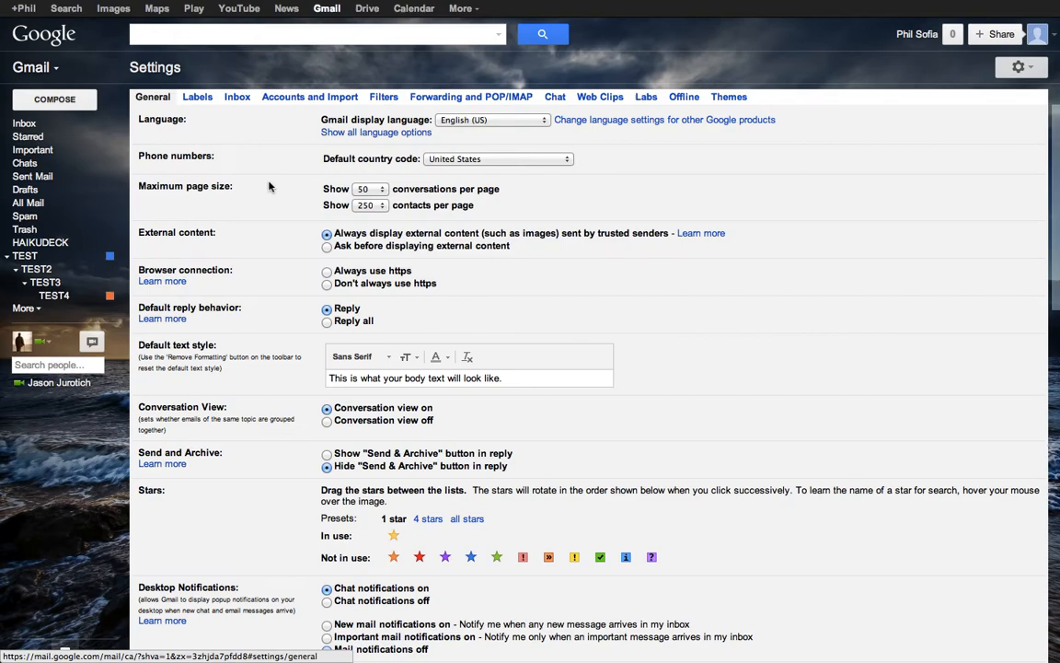
pyautogui.moveTo(259, 356)
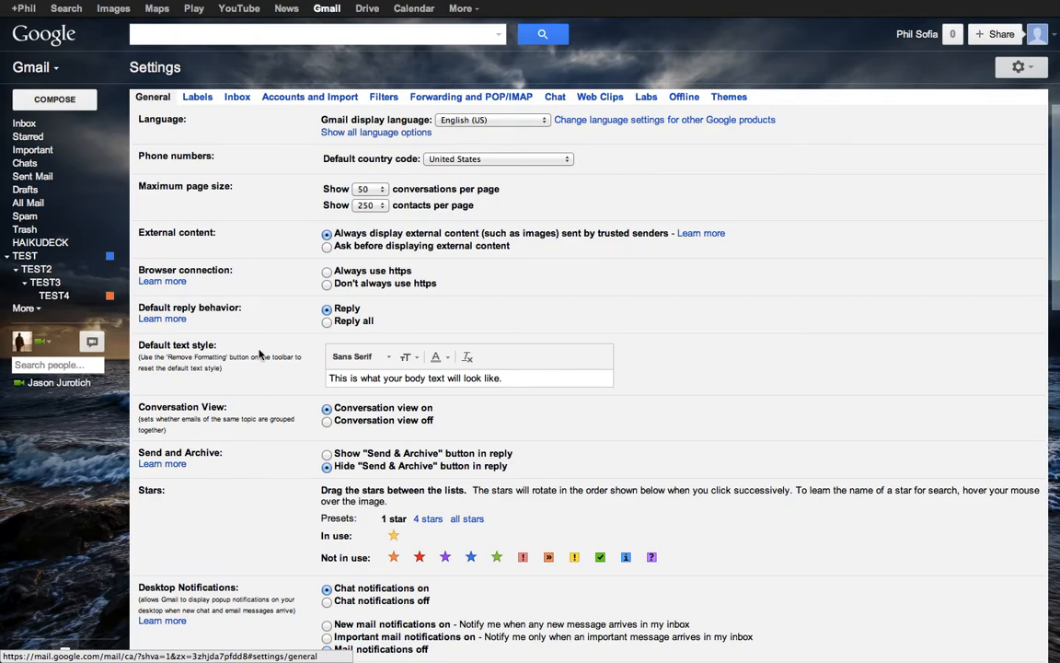
pyautogui.scroll(-3)
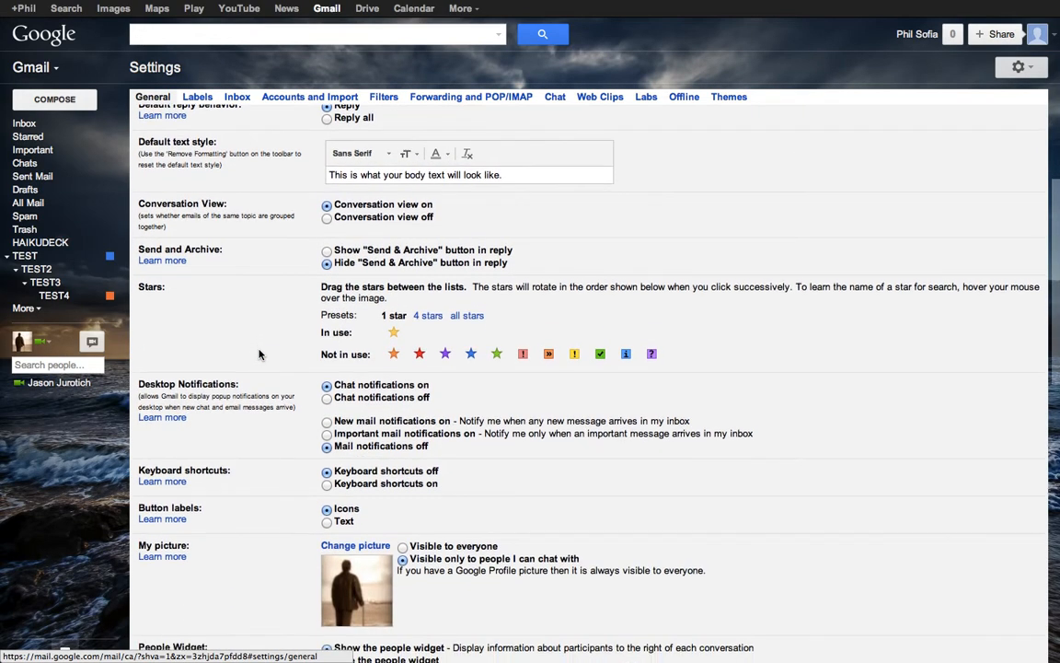
pyautogui.scroll(-3)
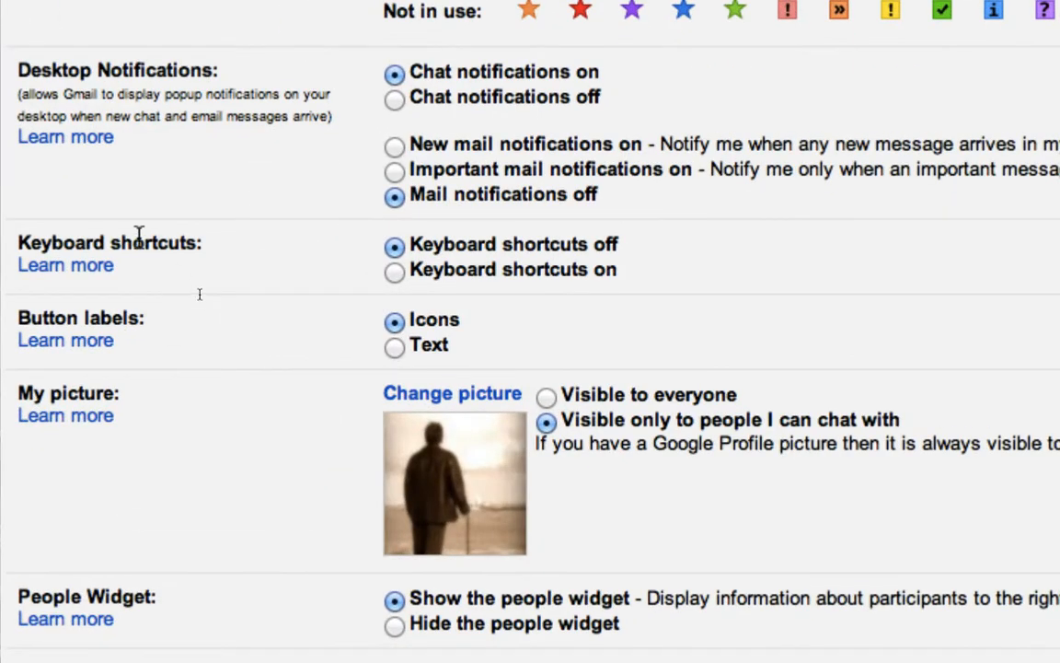
pyautogui.moveTo(397, 283)
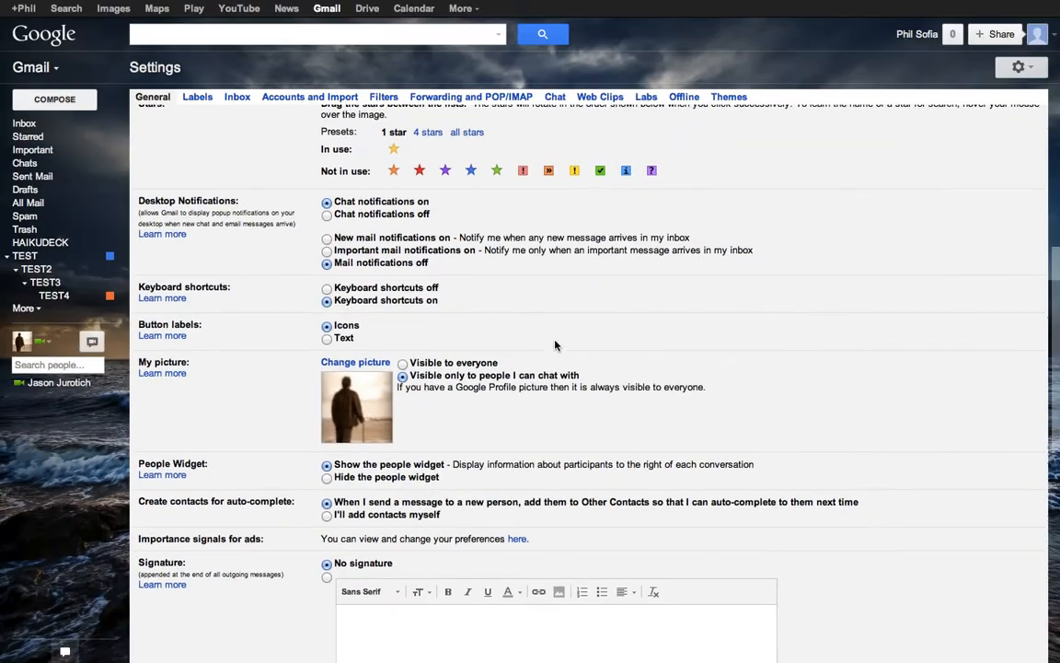
pyautogui.scroll(-3)
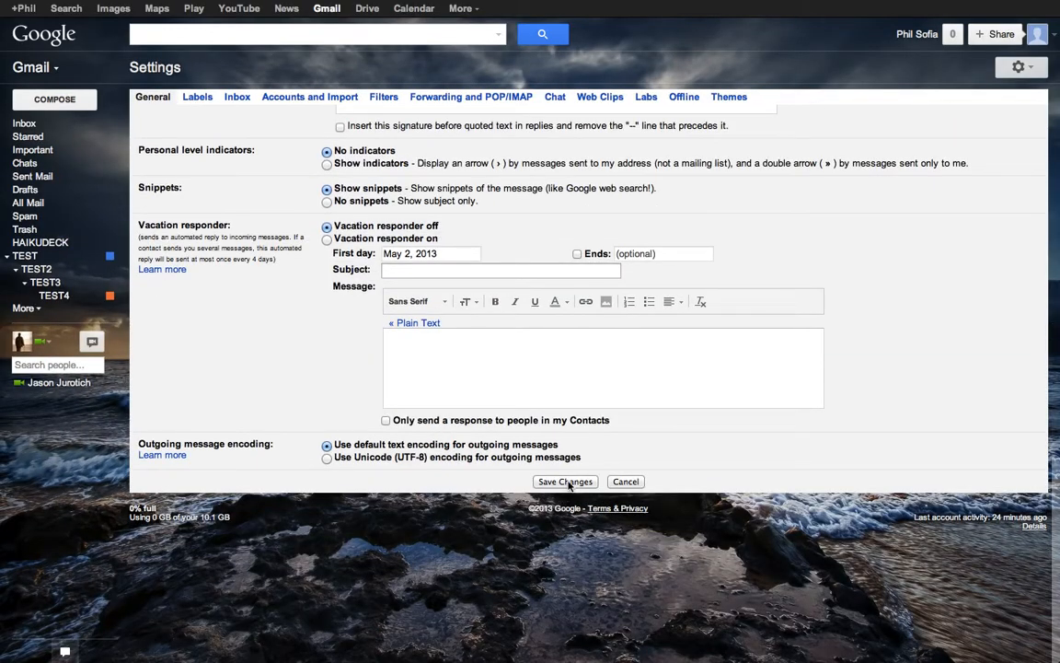
pyautogui.click(565, 481)
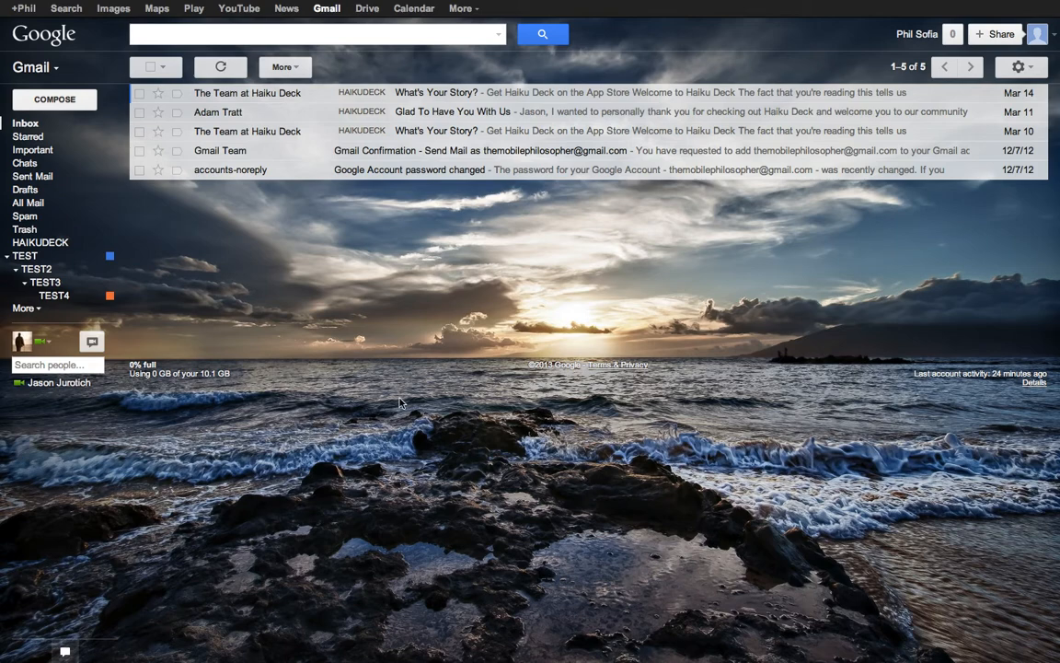
pyautogui.moveTo(617, 398)
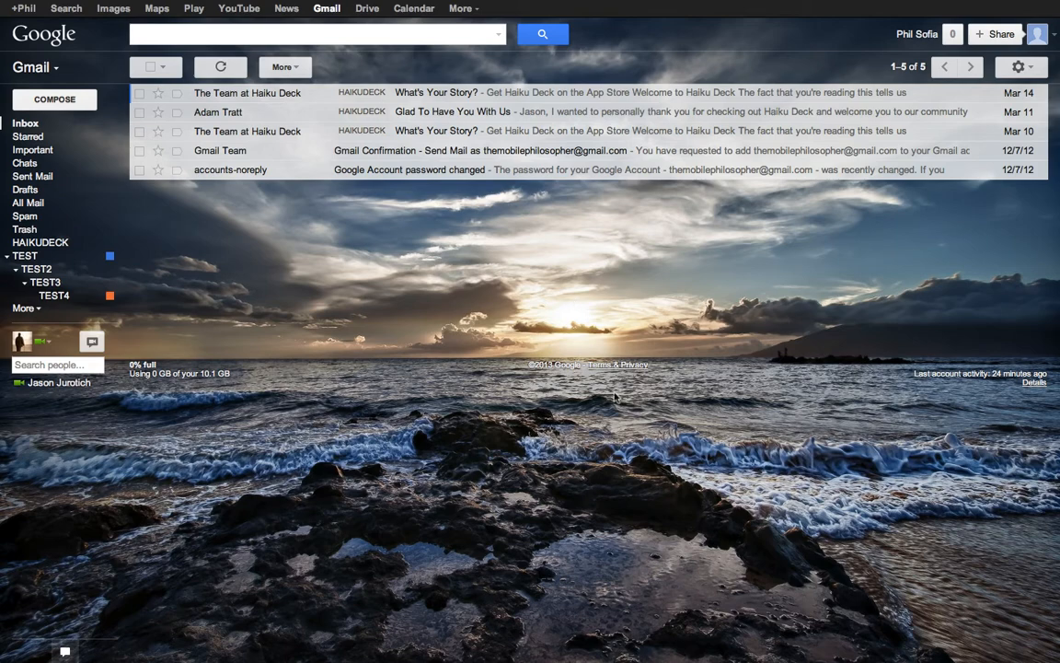
pyautogui.moveTo(384, 315)
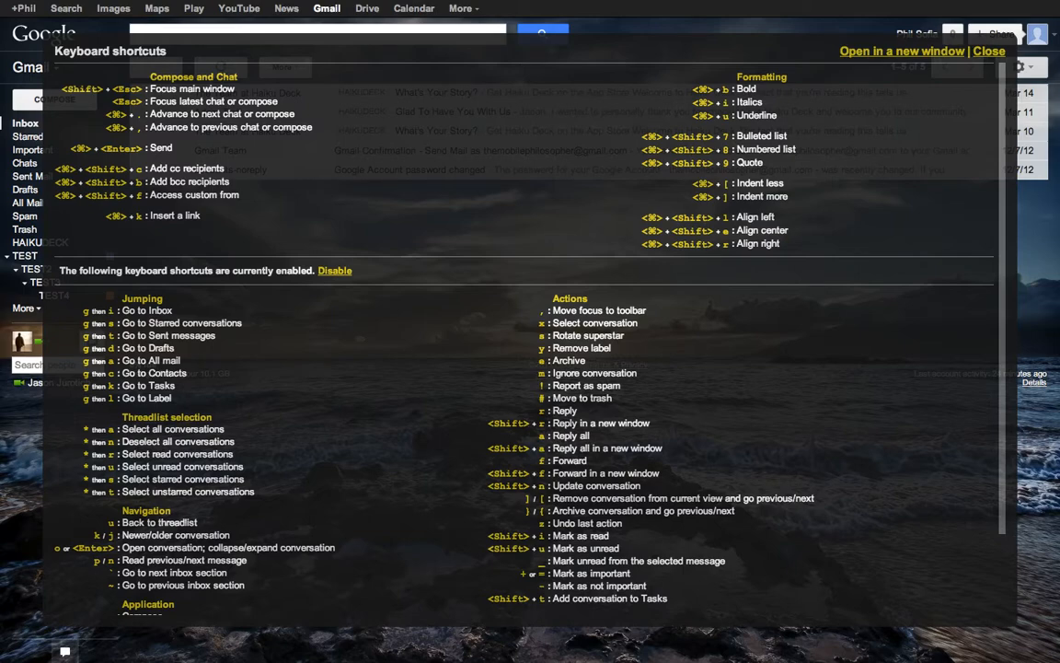
# Scroll through the keyboard shortcuts reference to review the Actions list.
pyautogui.scroll(-3)
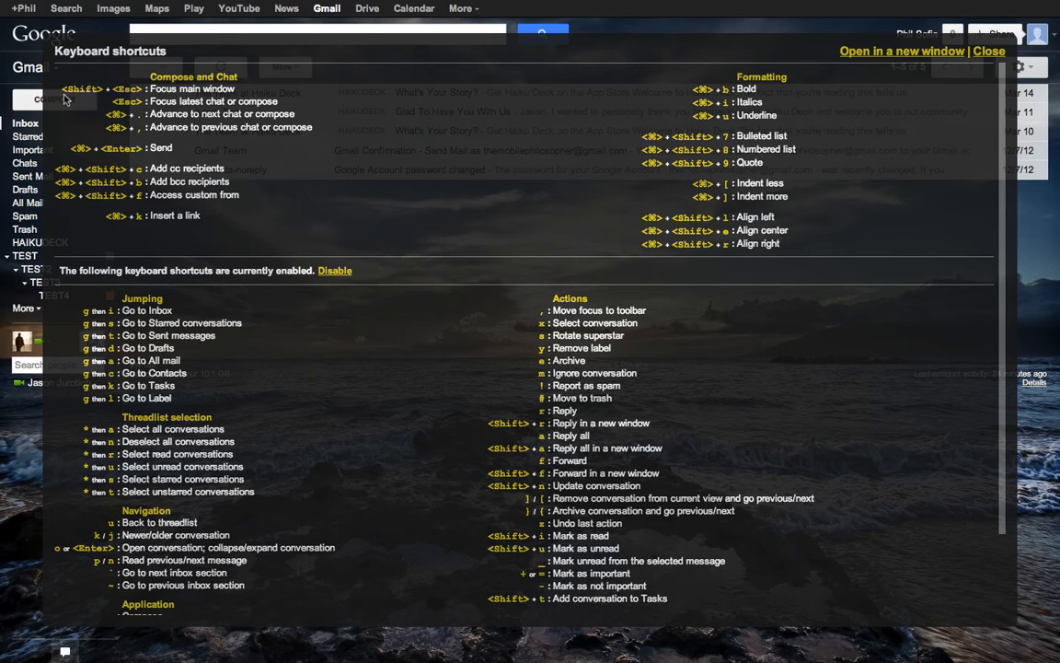
pyautogui.moveTo(66, 99)
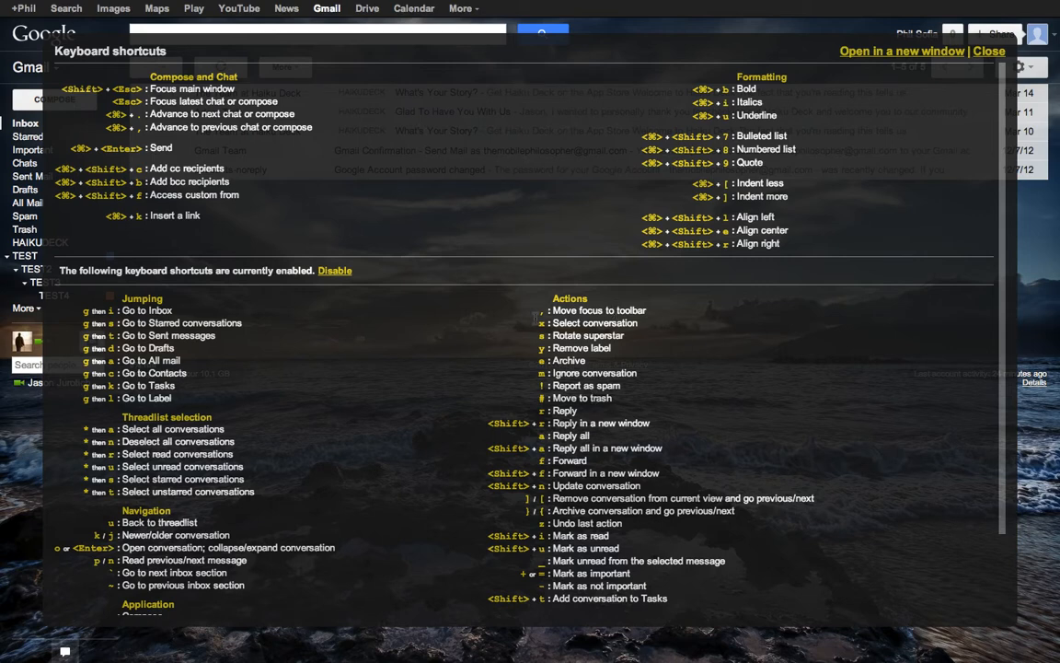
pyautogui.moveTo(562, 357)
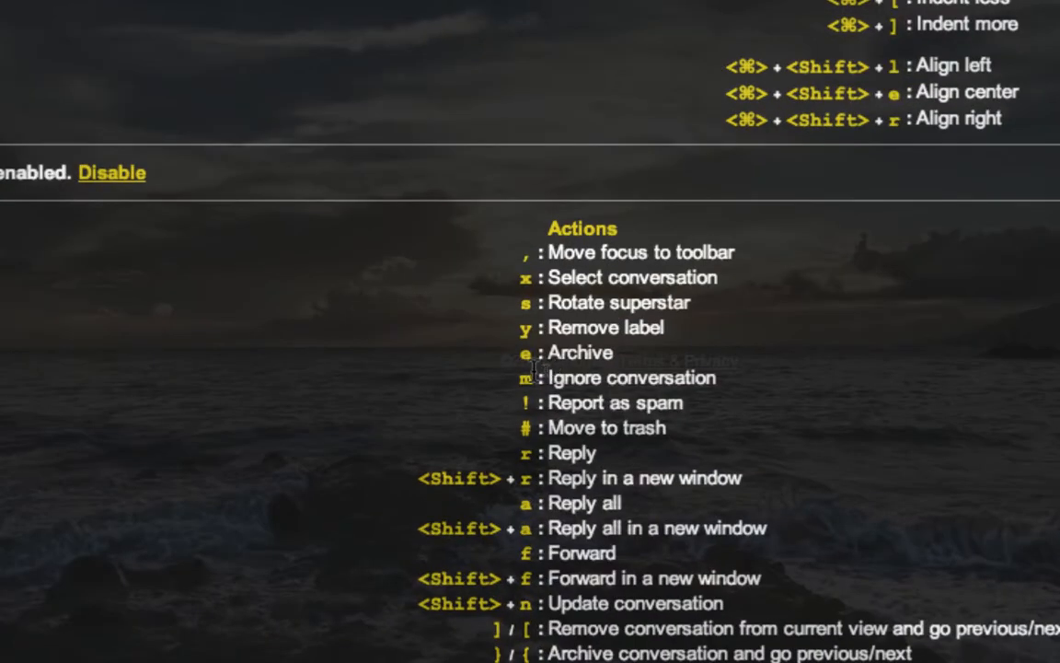
pyautogui.moveTo(552, 428)
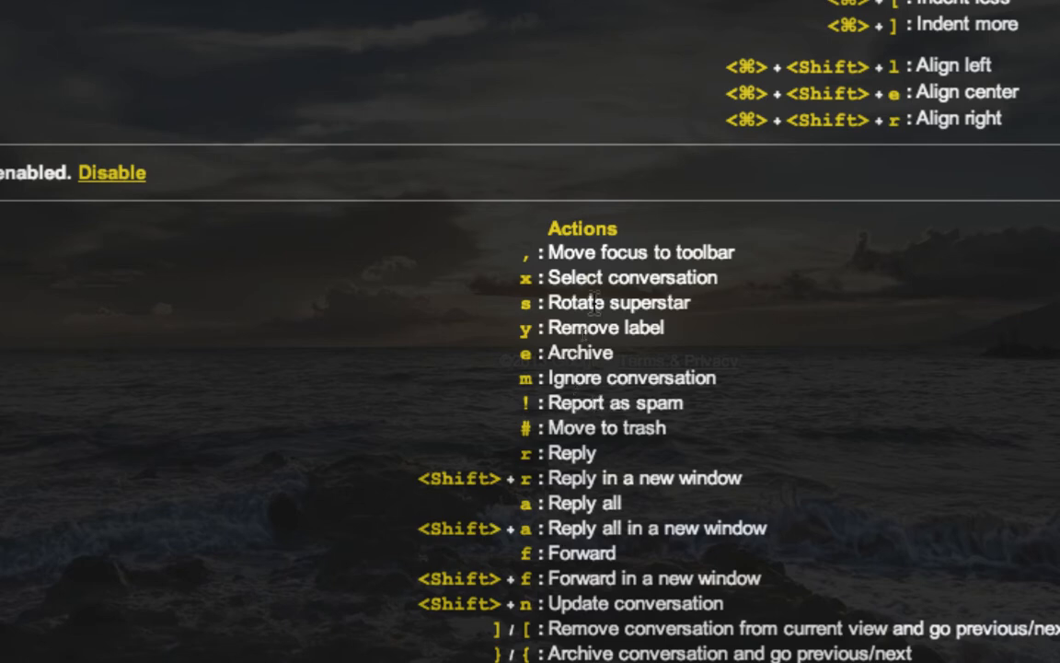
pyautogui.scroll(-3)
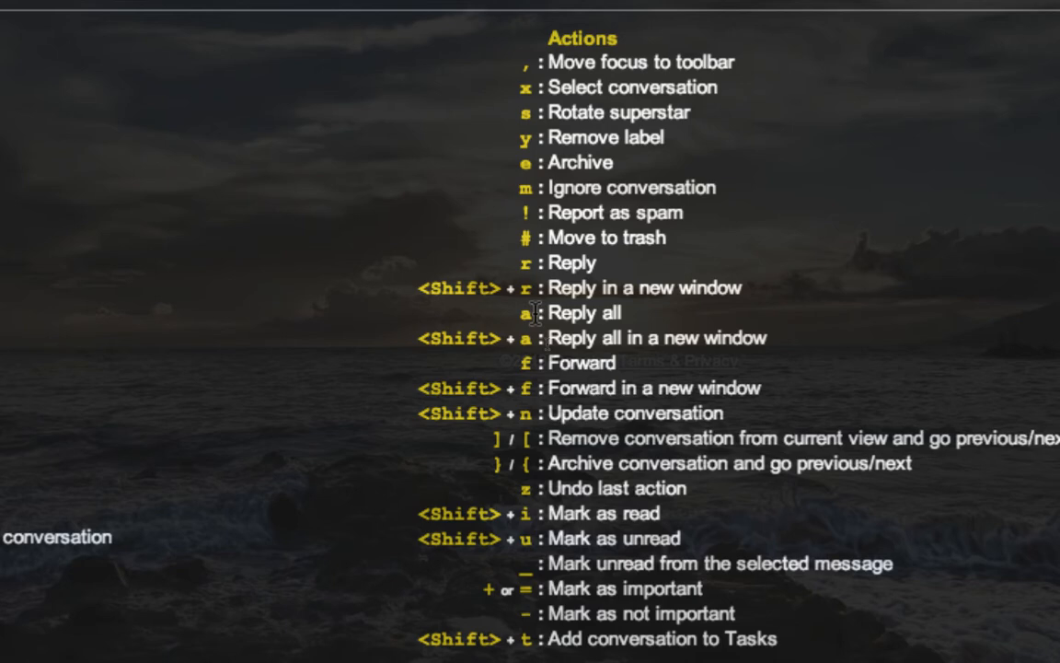
pyautogui.moveTo(548, 364)
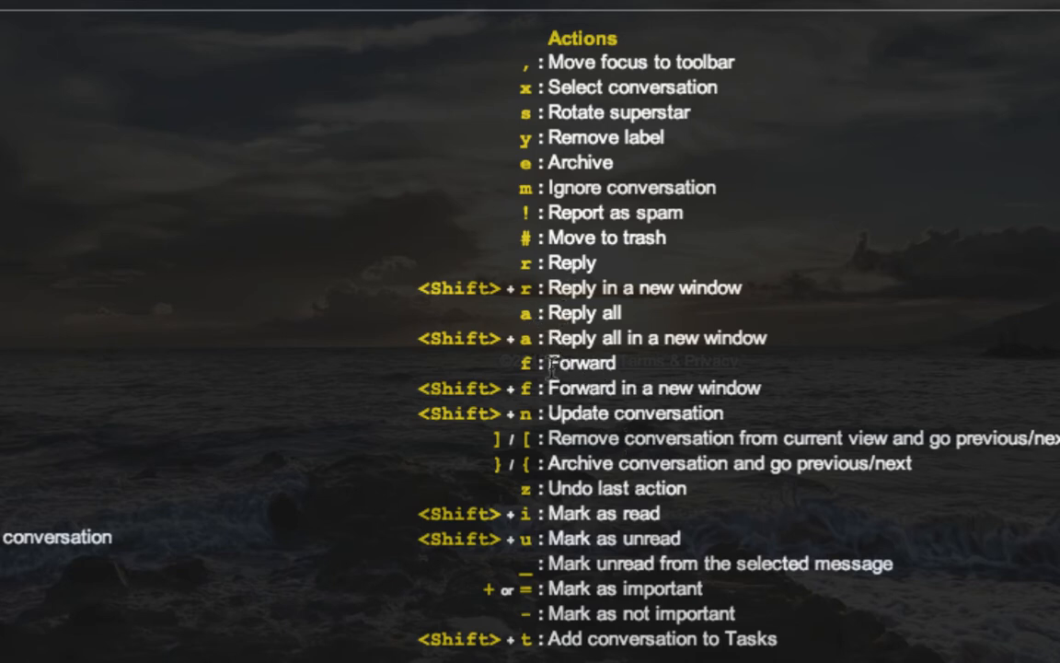
pyautogui.moveTo(594, 622)
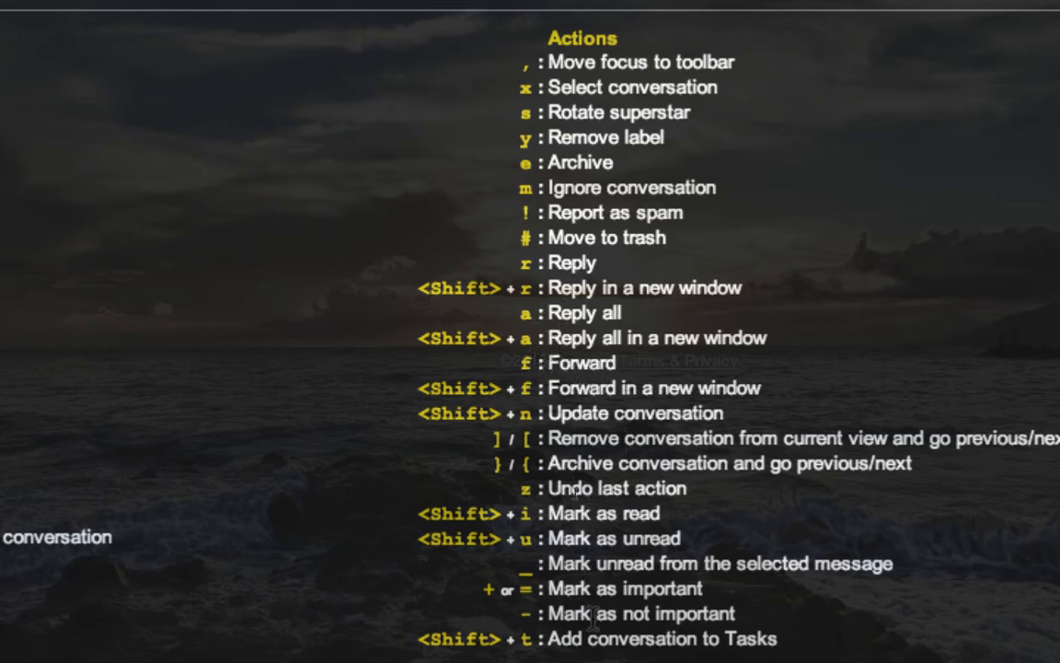
pyautogui.moveTo(493, 537)
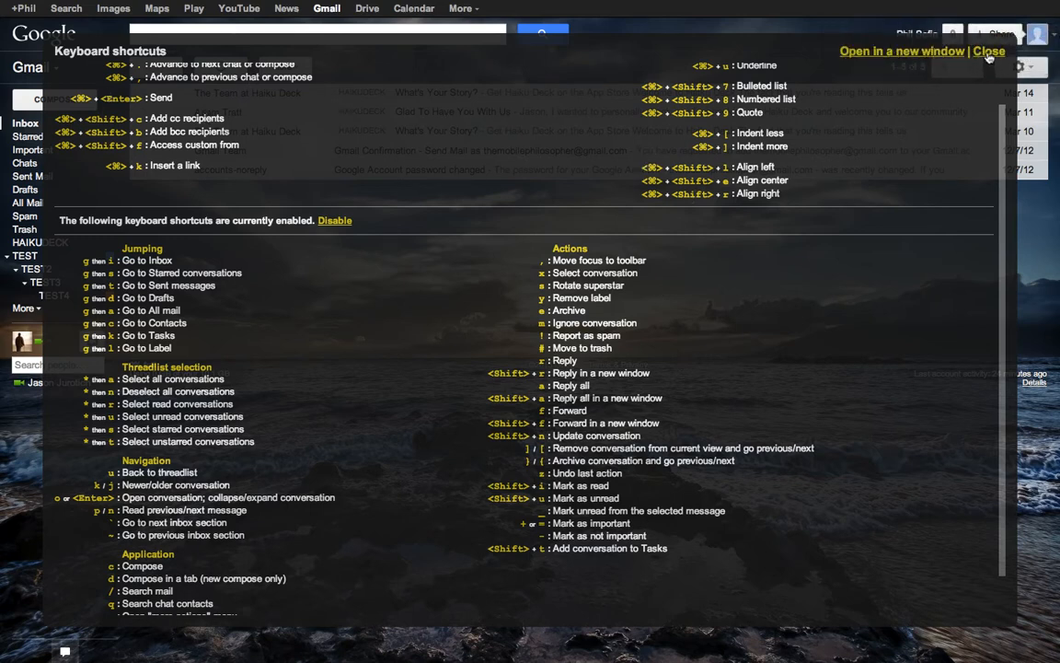
# In Labs, search 'key', enable Custom keyboard shortcuts, and save.
pyautogui.click(990, 51)
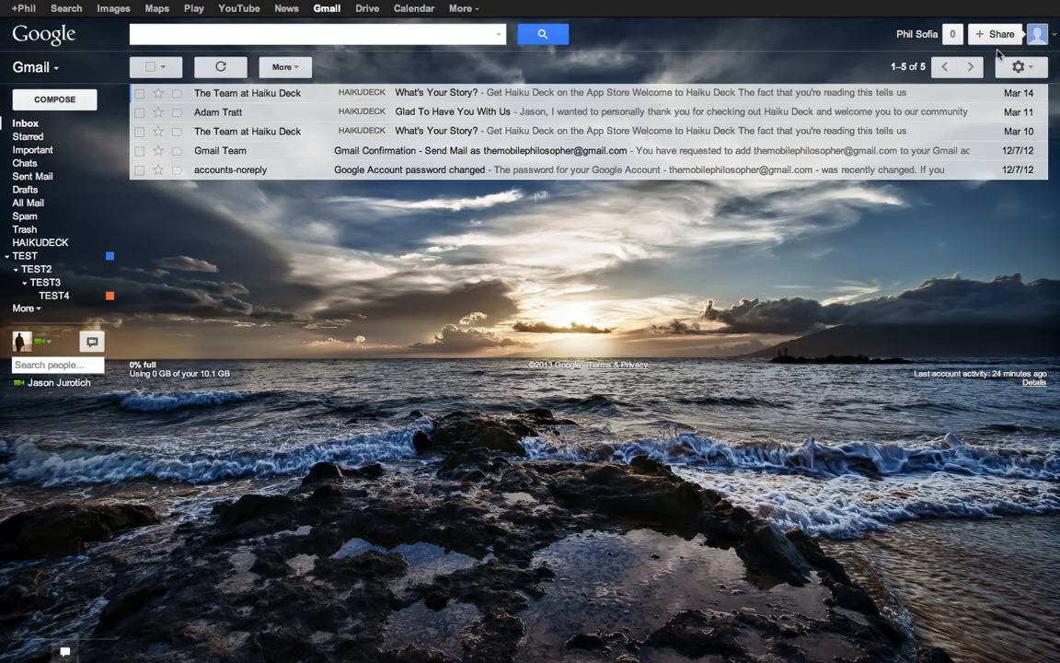
pyautogui.moveTo(1019, 66)
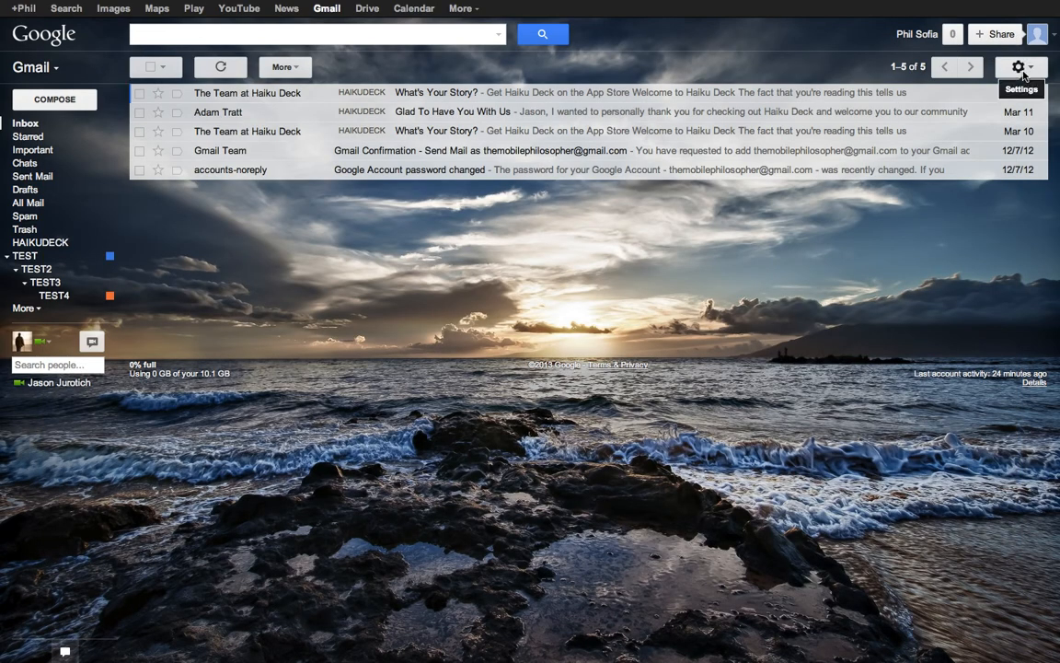
pyautogui.click(1017, 66)
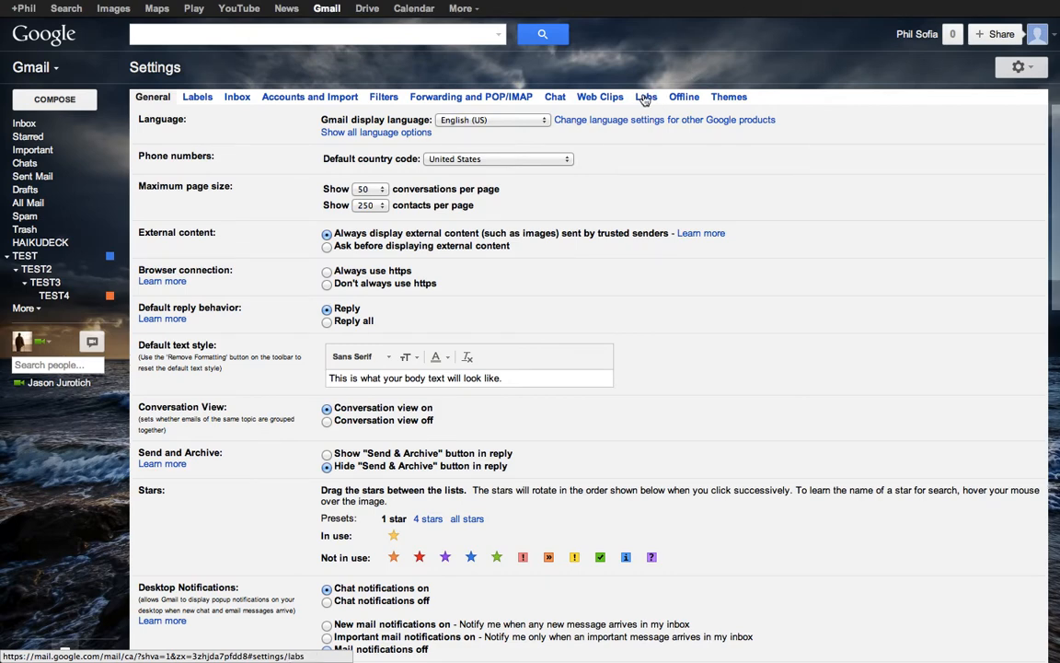
pyautogui.click(646, 96)
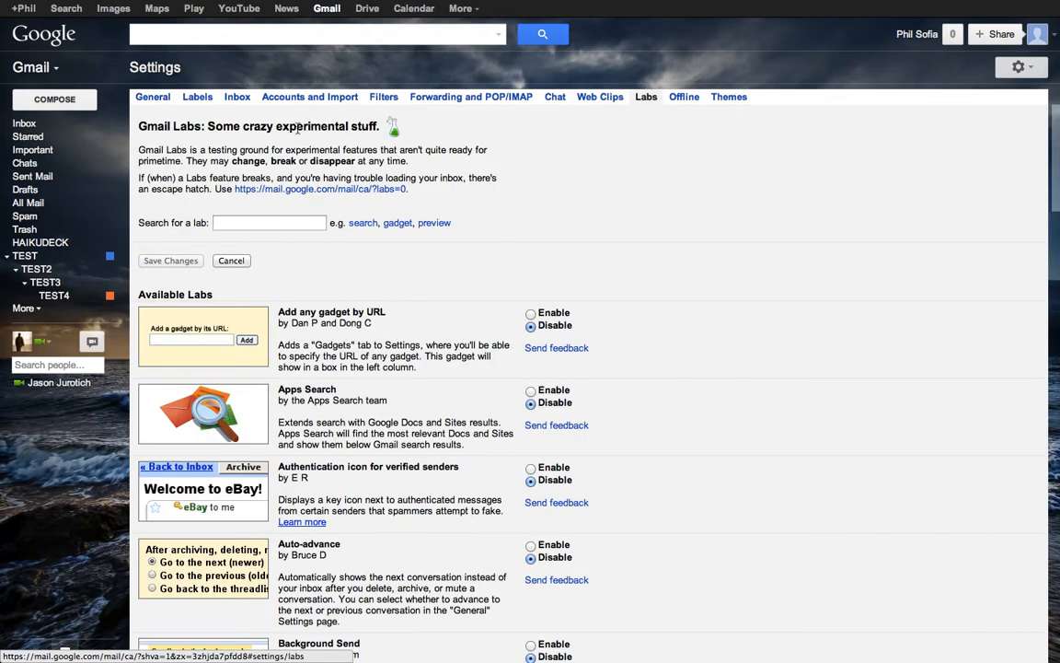
pyautogui.click(269, 223)
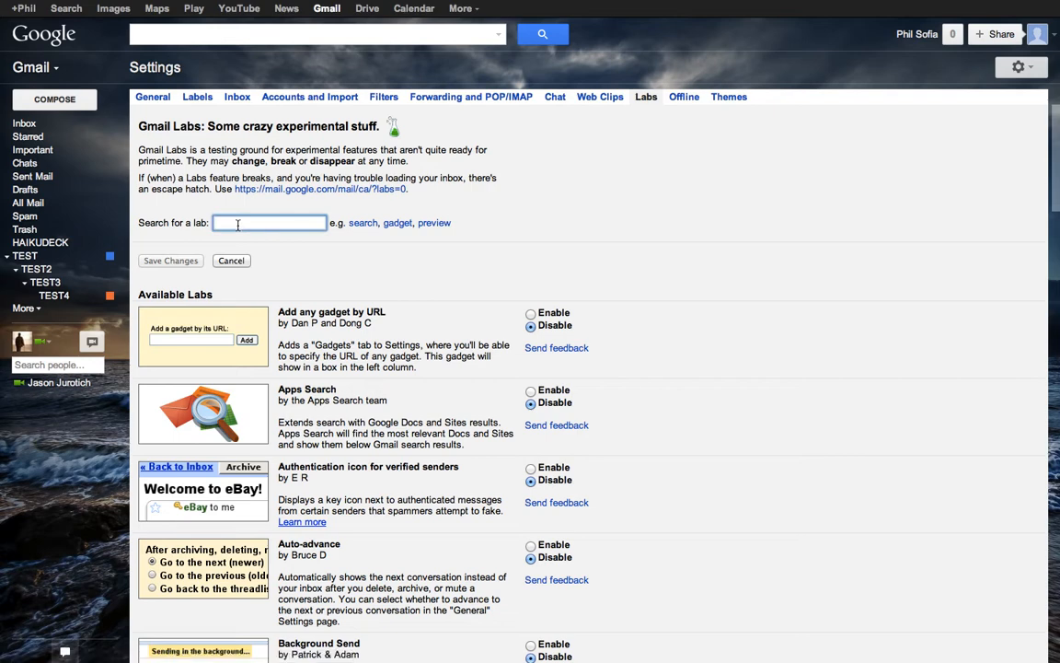
pyautogui.write('key')
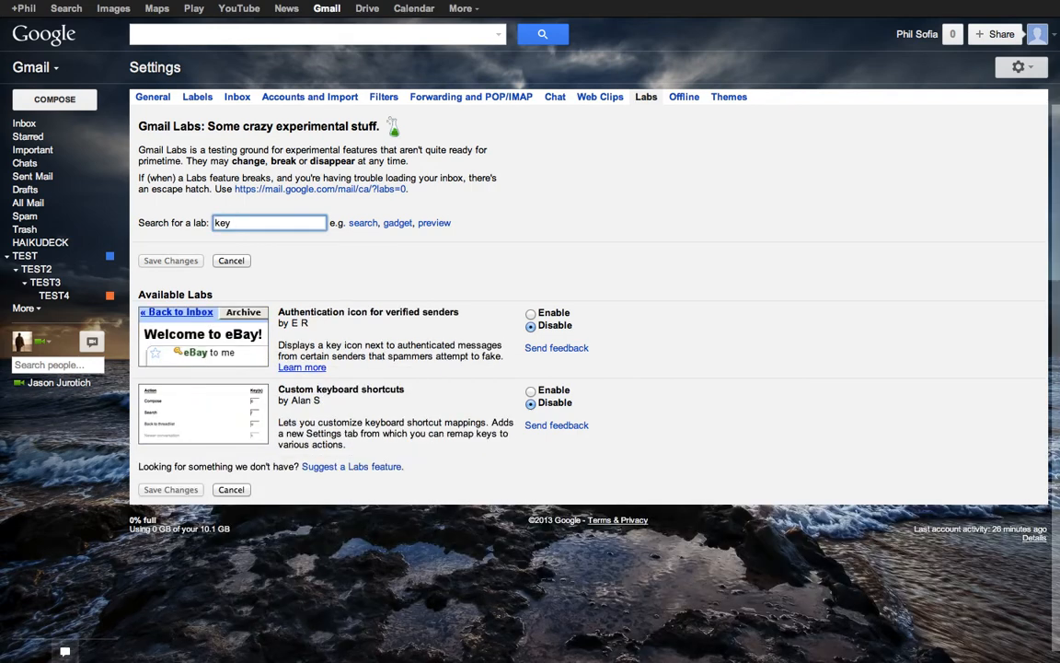
pyautogui.moveTo(299, 403)
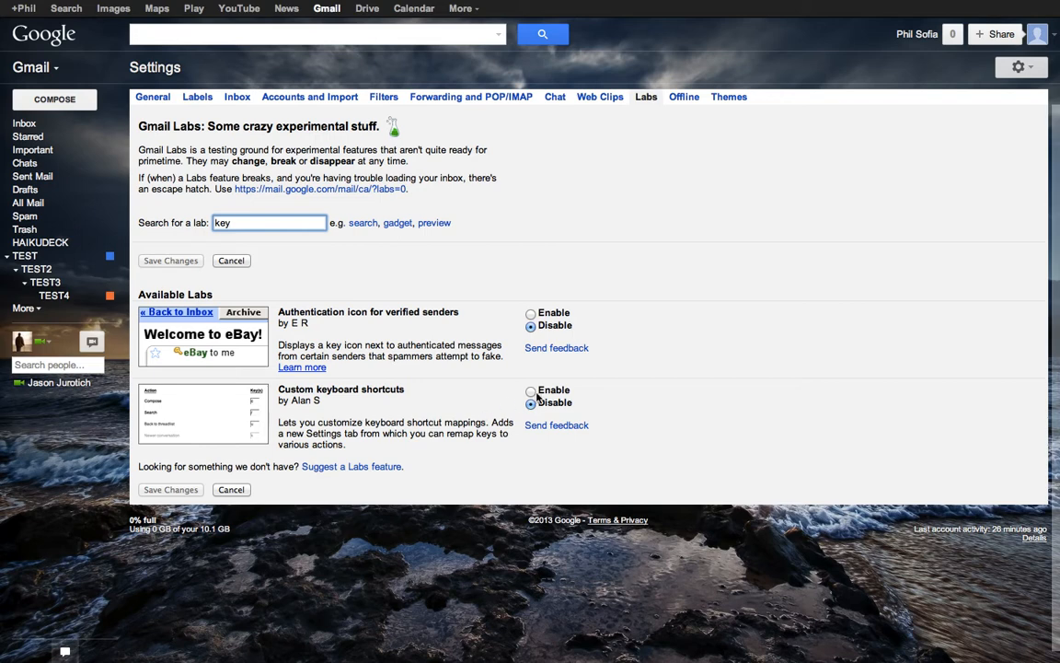
pyautogui.click(531, 390)
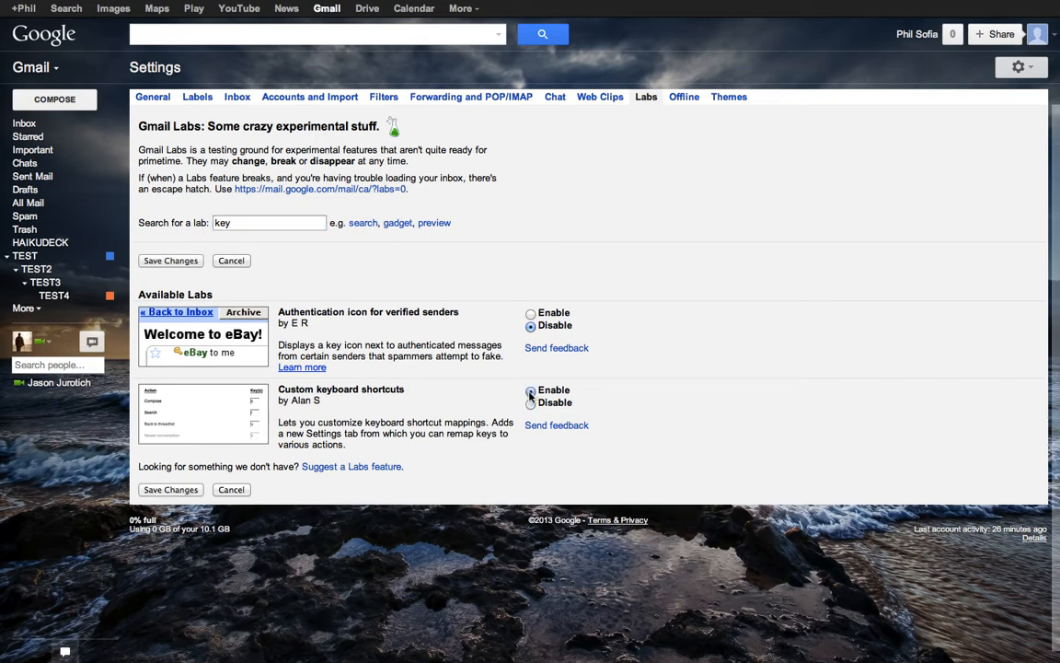
pyautogui.click(531, 390)
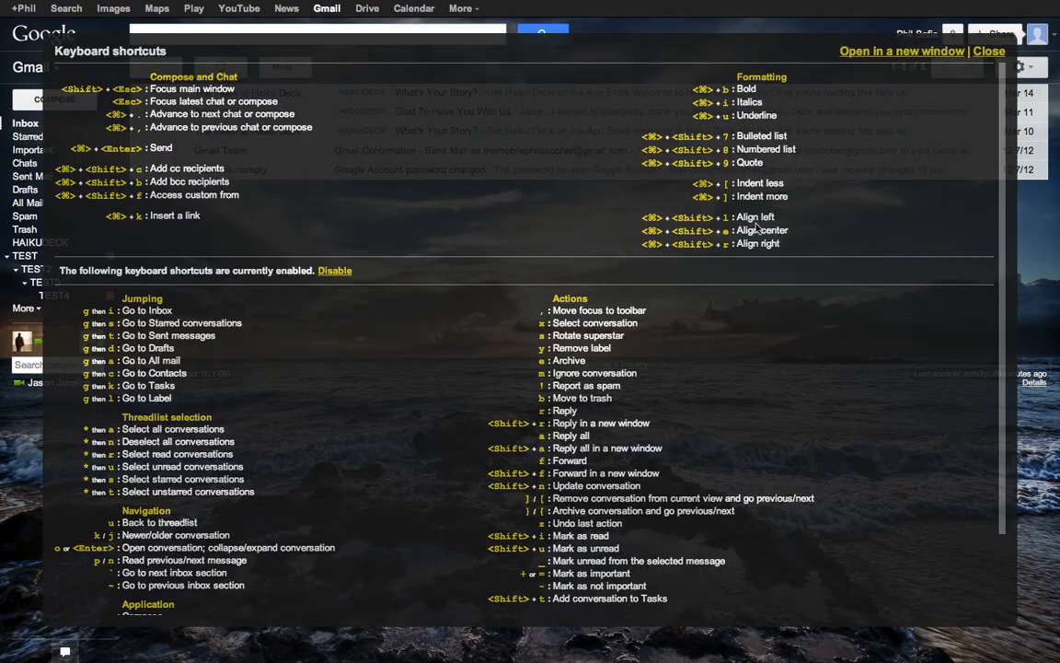
pyautogui.moveTo(863, 125)
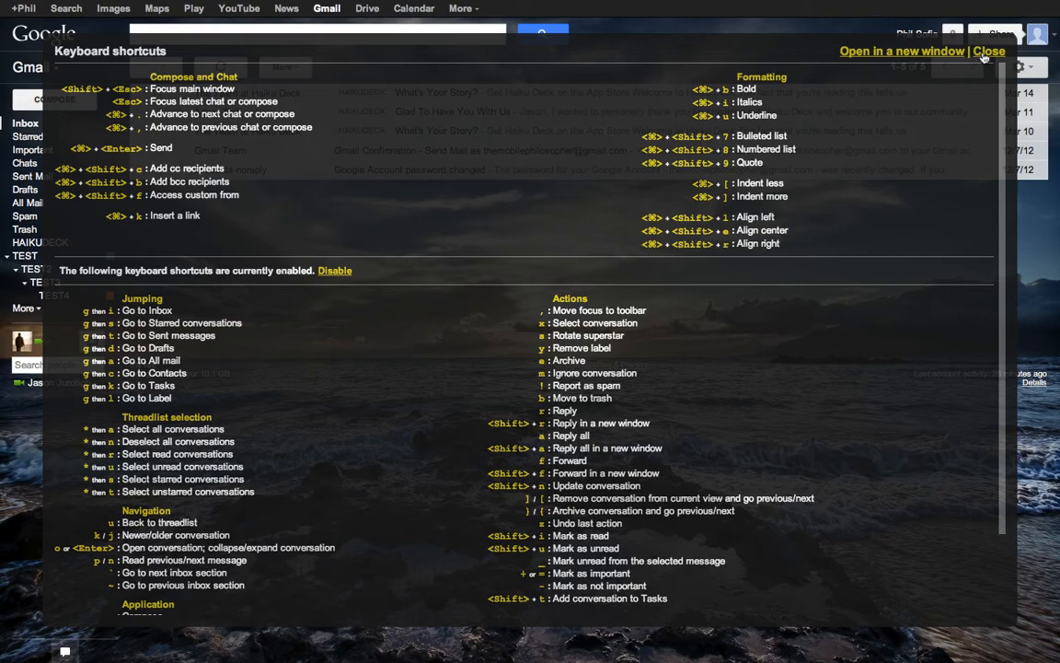
# Close the shortcuts reference and reopen Settings from the gear menu.
pyautogui.click(990, 51)
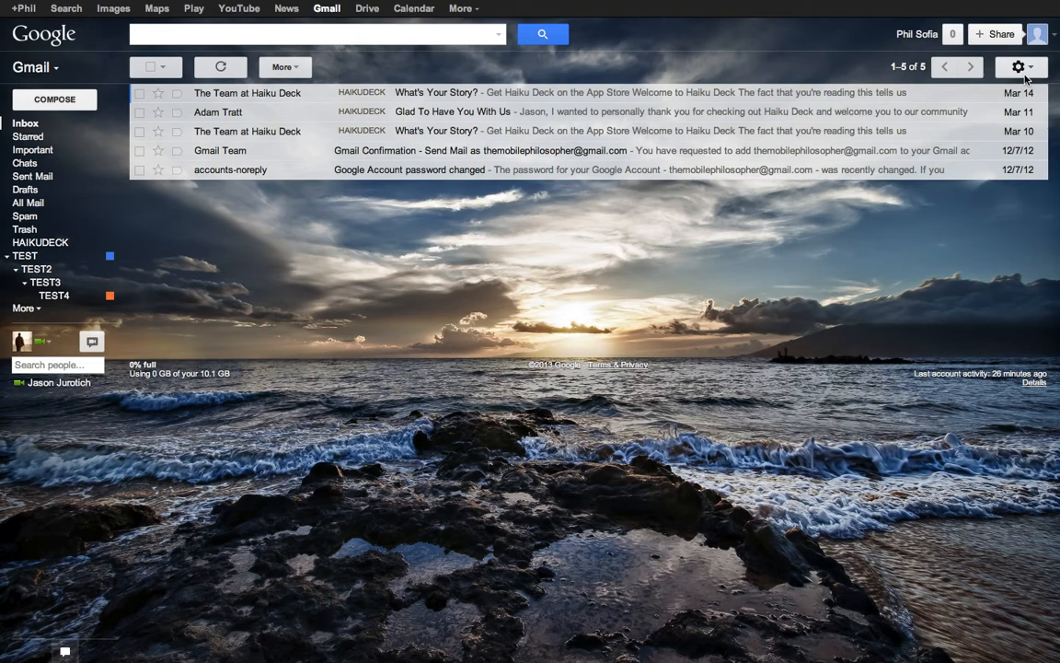
pyautogui.click(1019, 66)
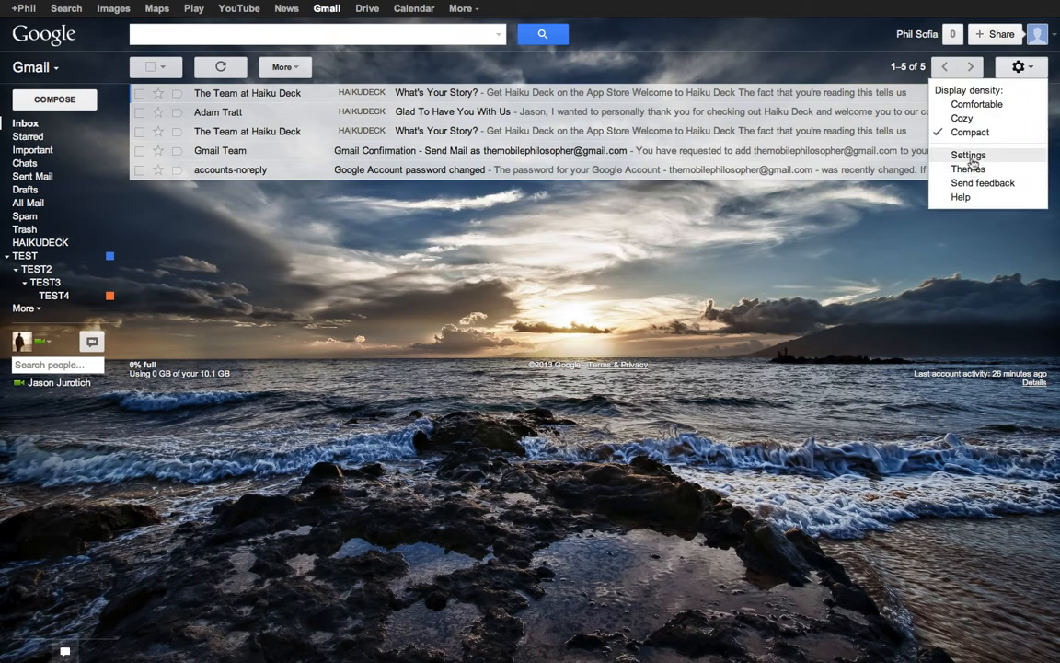
pyautogui.click(968, 155)
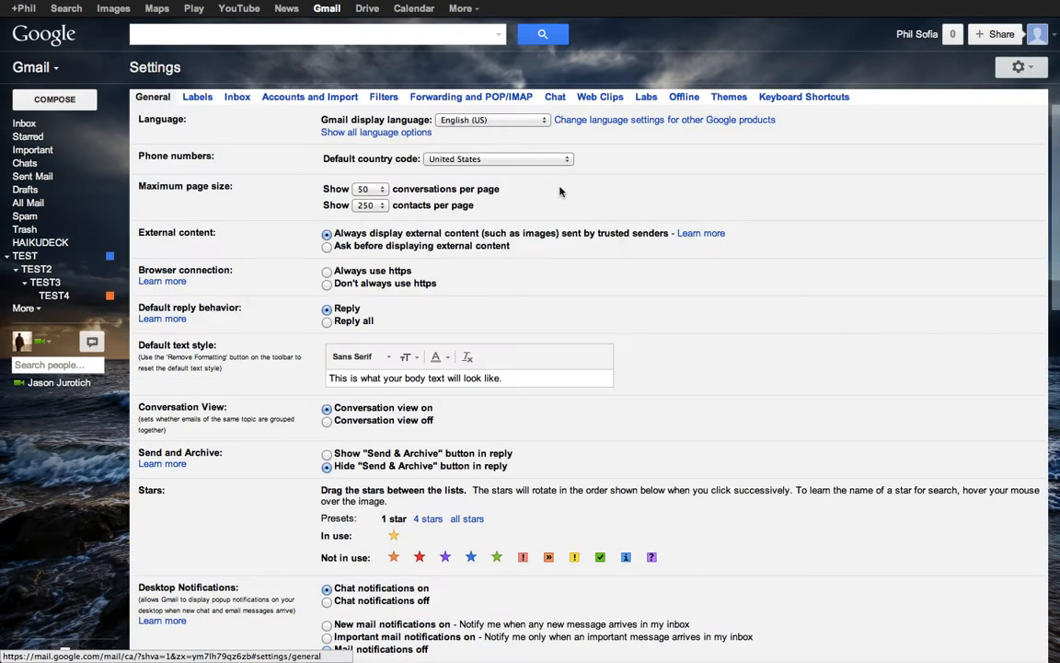
pyautogui.moveTo(774, 90)
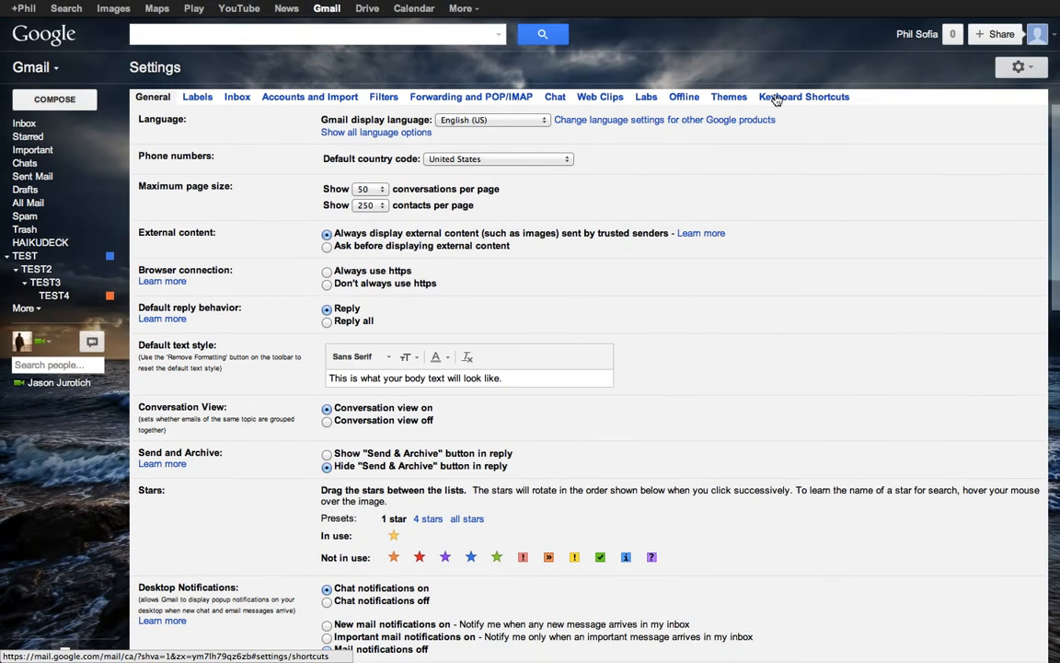
# On the Keyboard Shortcuts tab, set Move to trash to the key b.
pyautogui.click(803, 97)
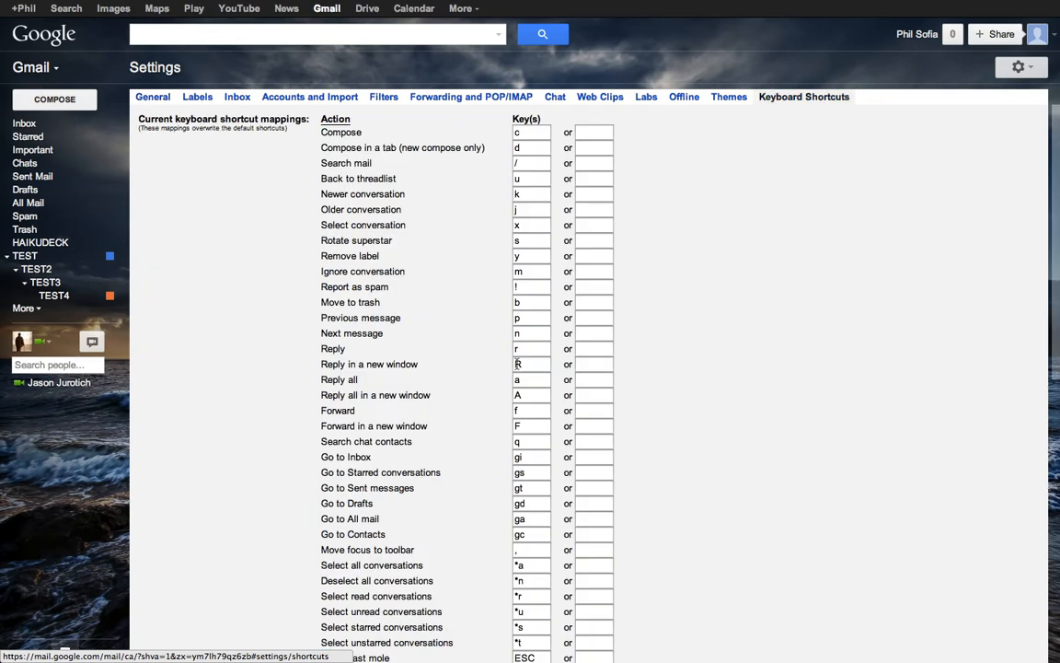
pyautogui.scroll(-3)
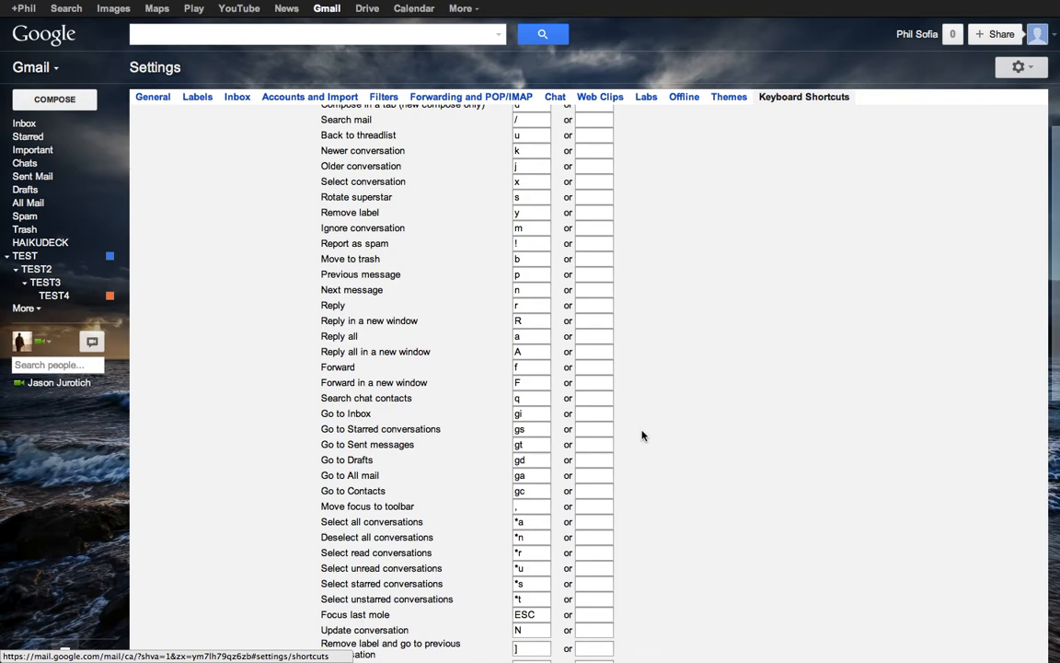
pyautogui.scroll(3)
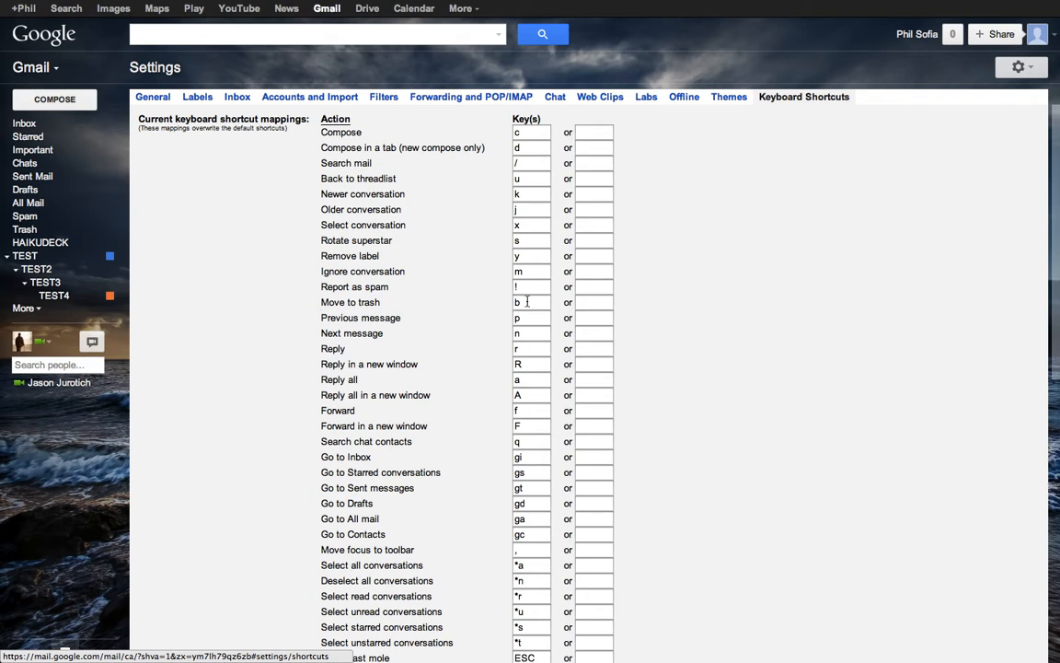
pyautogui.click(531, 302)
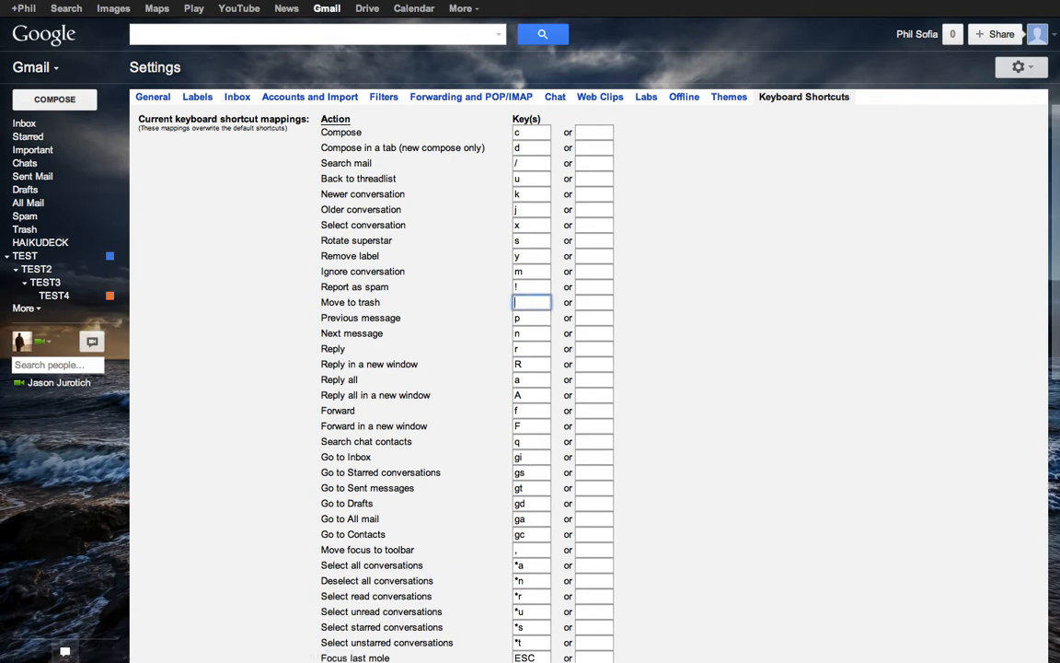
pyautogui.write('#')
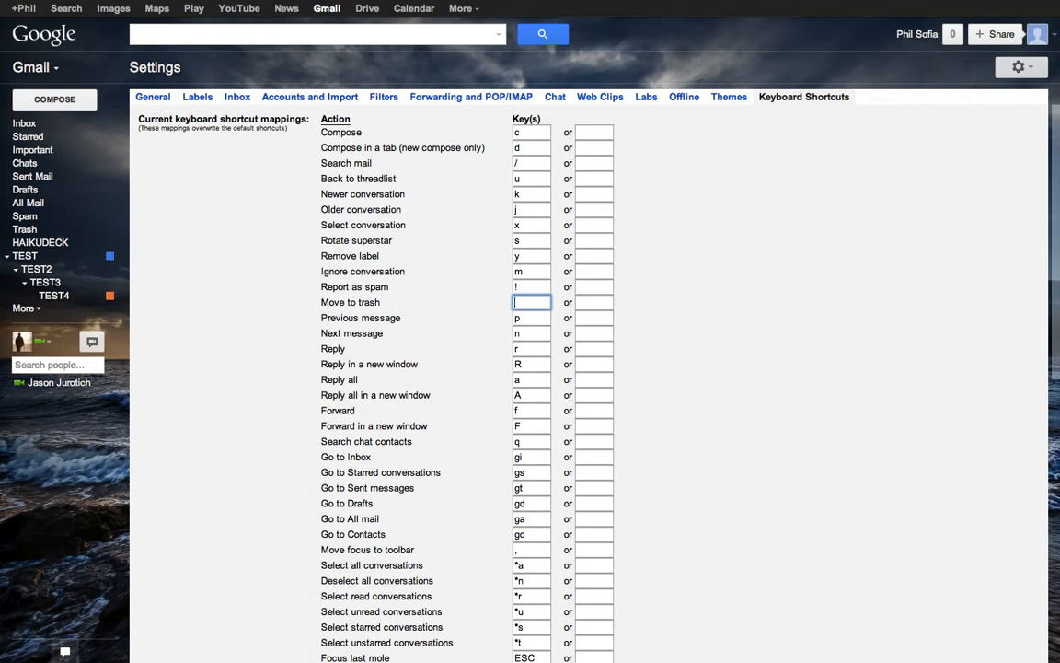
pyautogui.write('b')
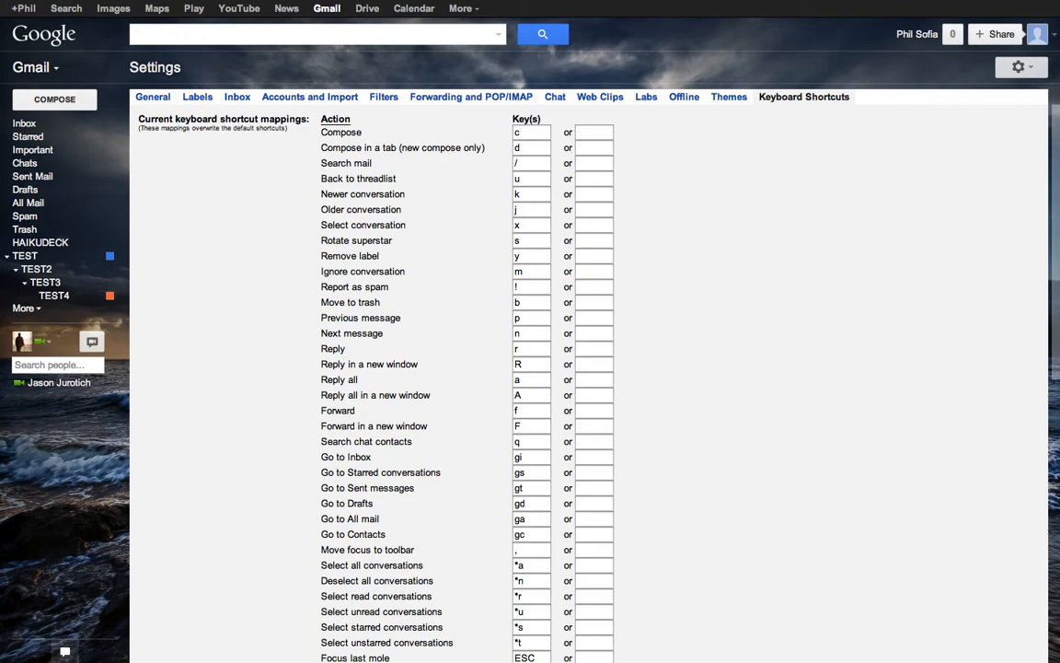
pyautogui.scroll(-3)
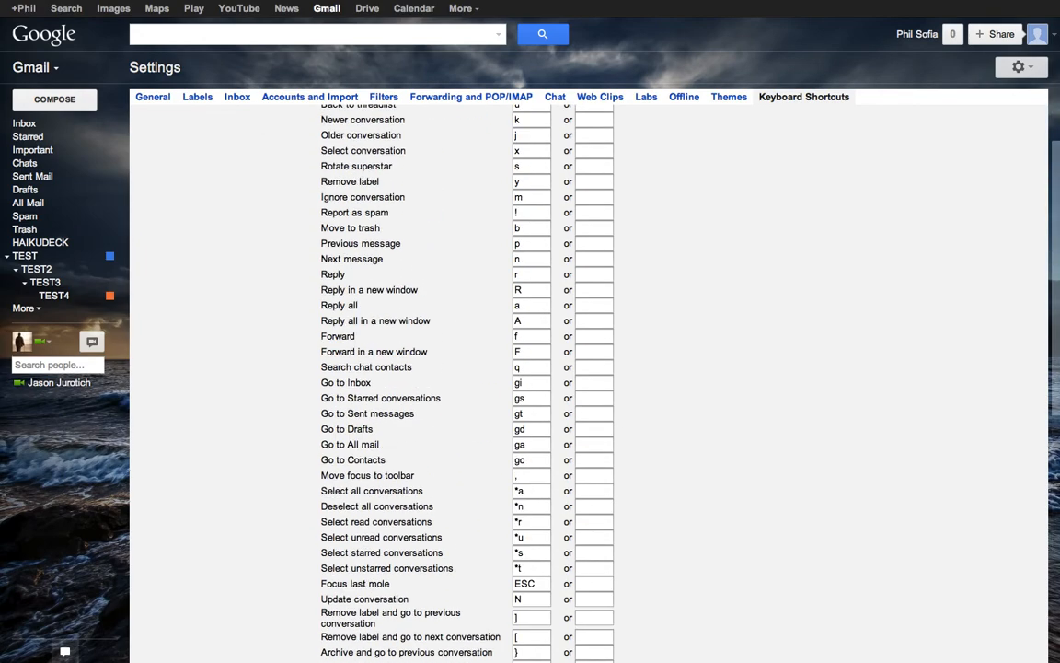
pyautogui.scroll(3)
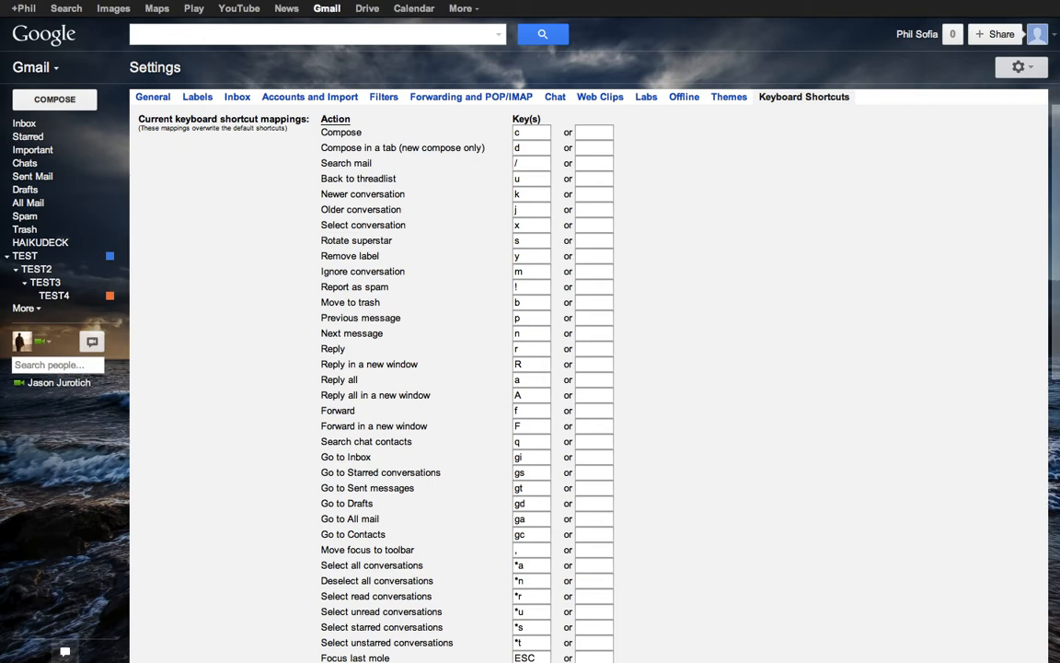
pyautogui.scroll(-3)
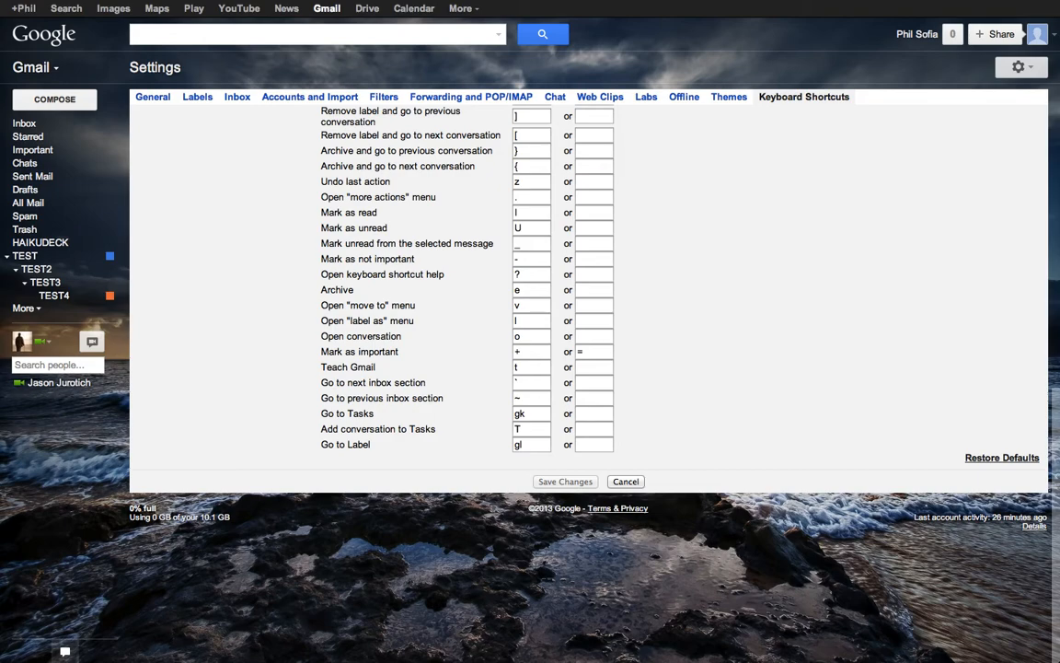
pyautogui.scroll(3)
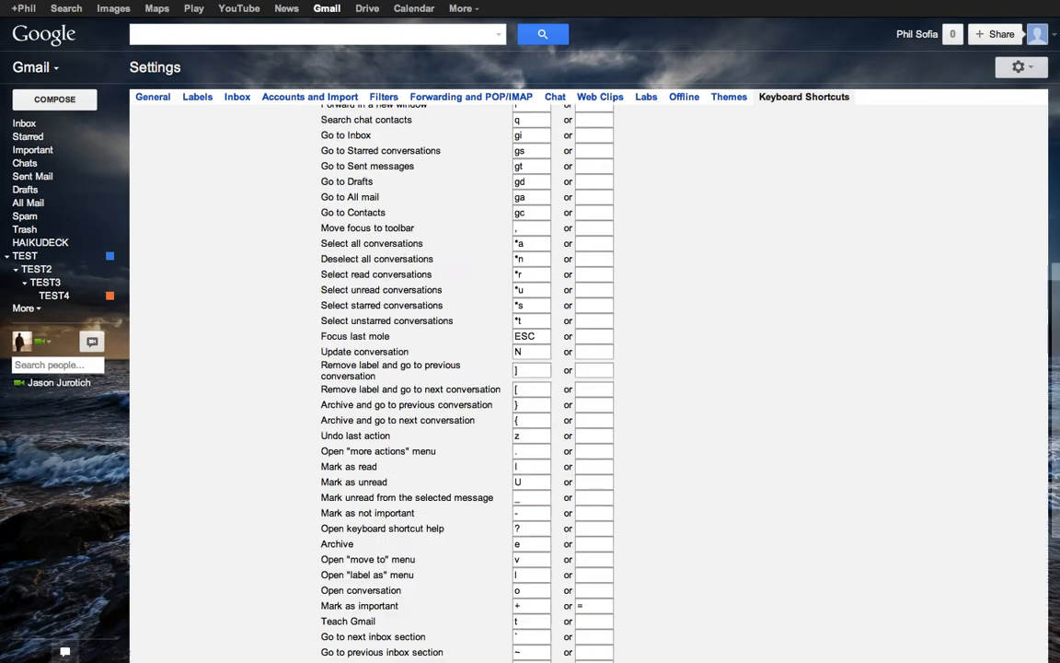
pyautogui.scroll(3)
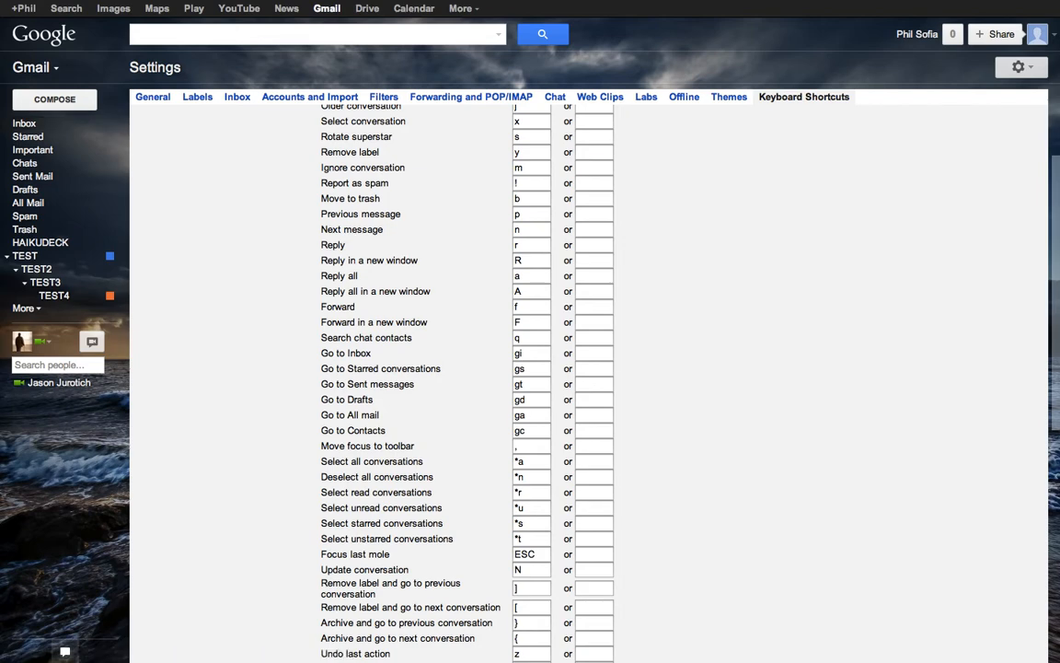
pyautogui.click(25, 123)
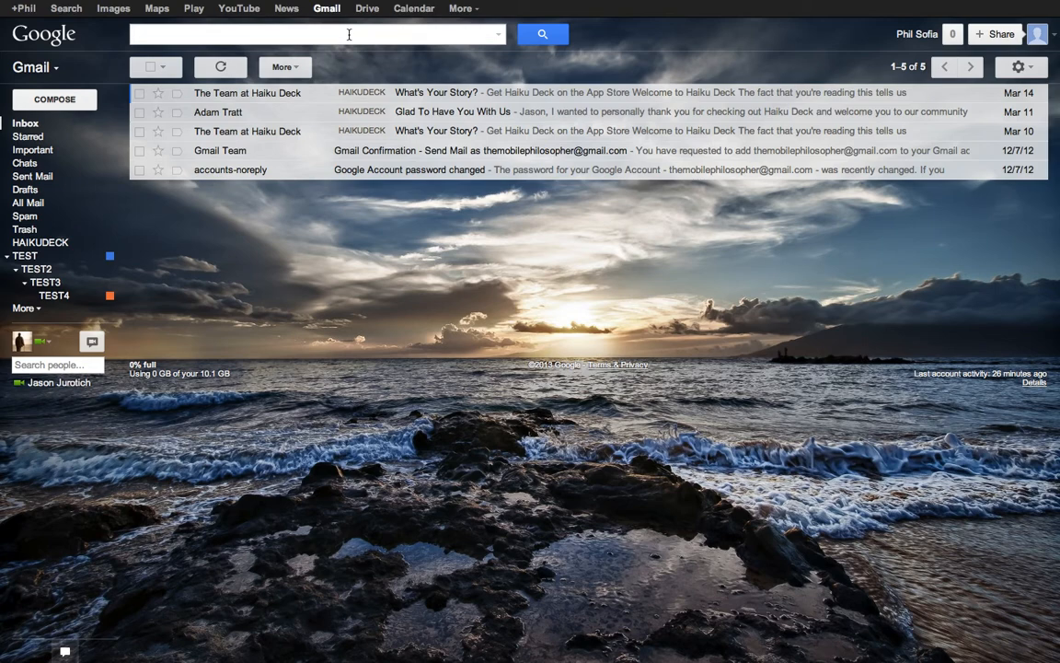
# Return to the five-conversation Inbox.
pyautogui.click(54, 98)
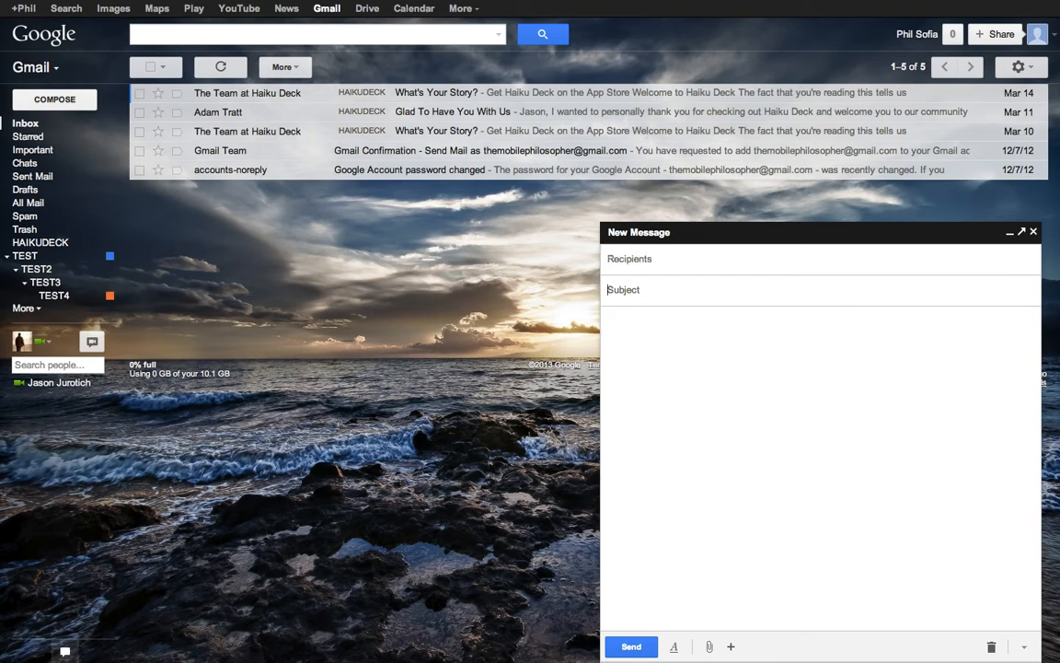
# Type 'afdsfas' into the new message body, then discard the draft.
pyautogui.click(623, 289)
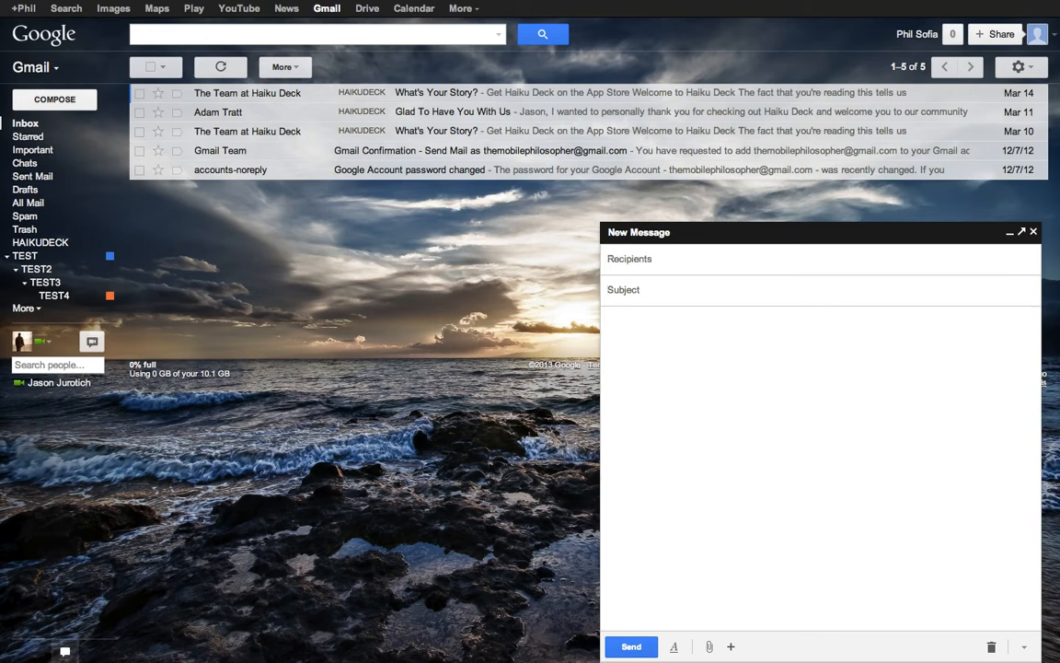
pyautogui.write('afdsfas')
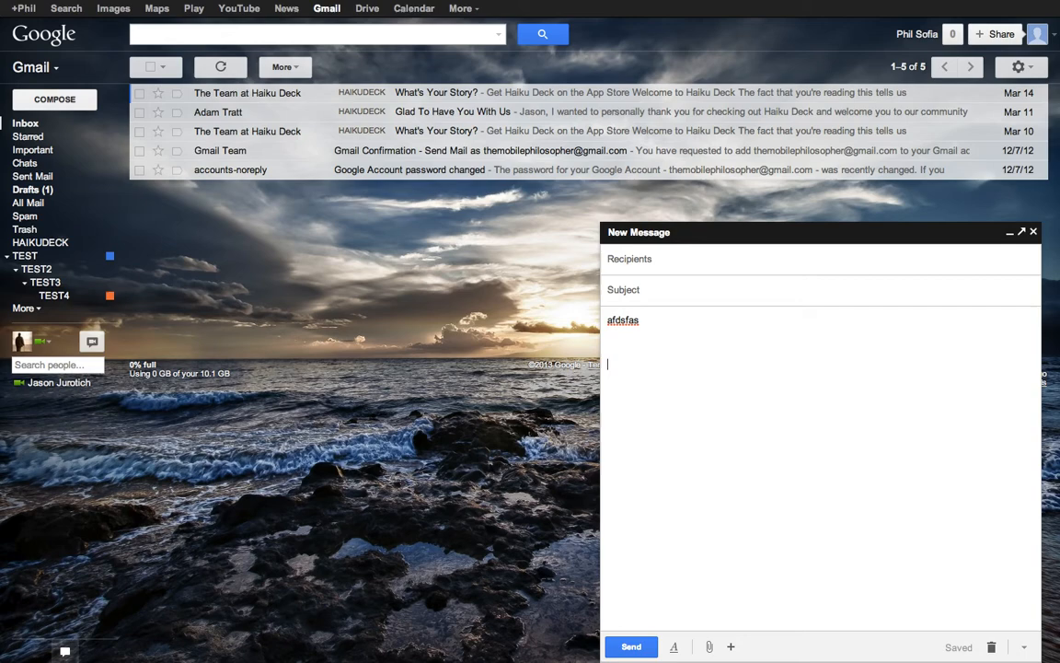
pyautogui.moveTo(631, 645)
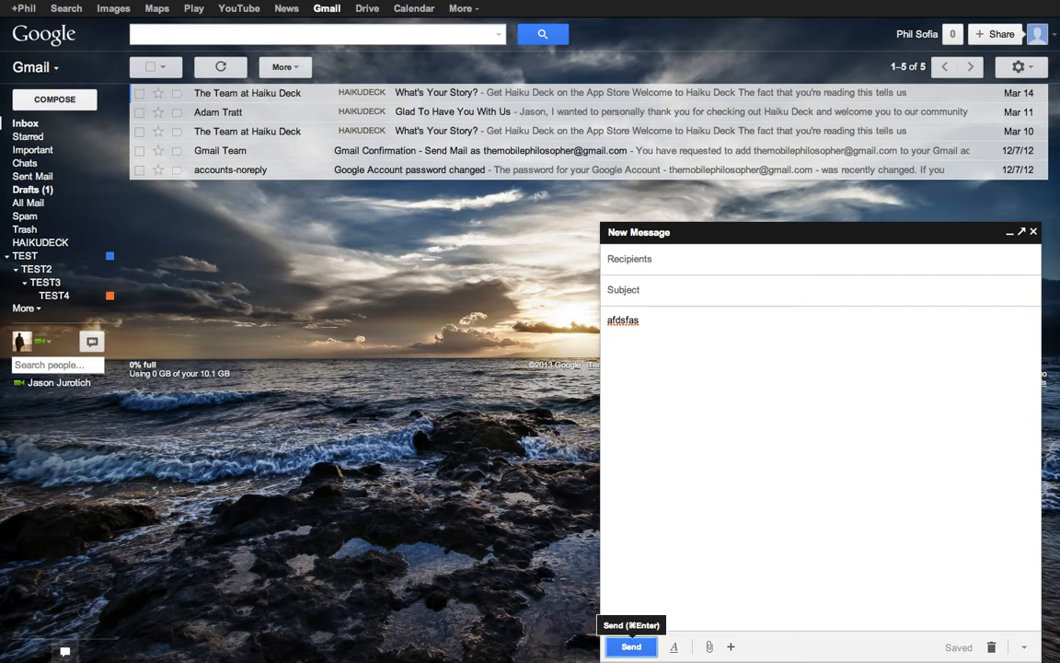
pyautogui.moveTo(589, 603)
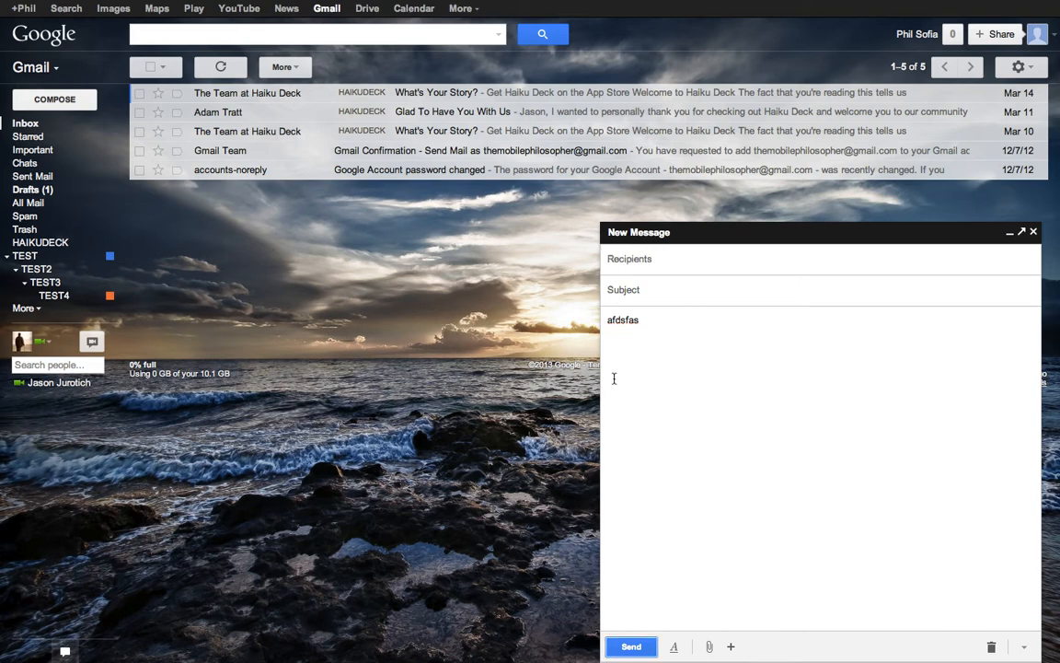
pyautogui.moveTo(632, 646)
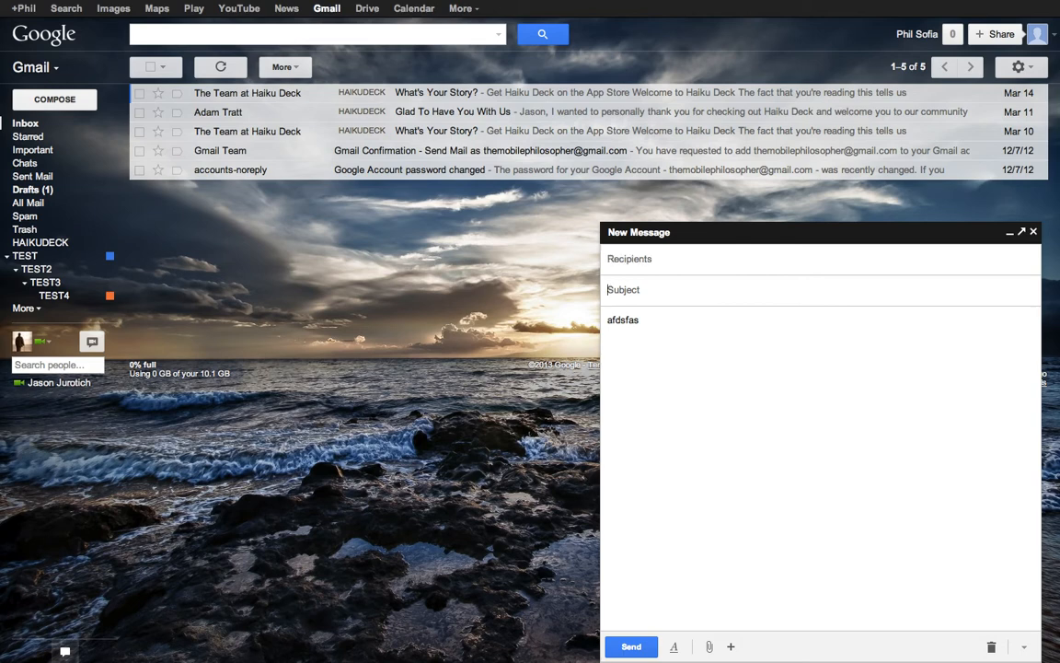
pyautogui.moveTo(631, 646)
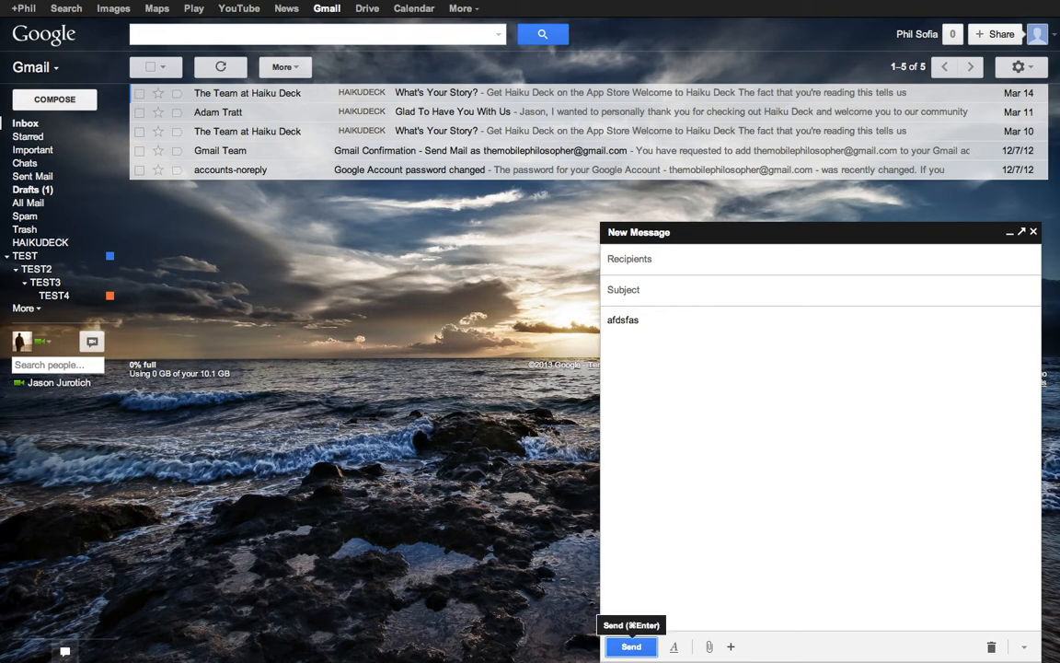
pyautogui.moveTo(737, 514)
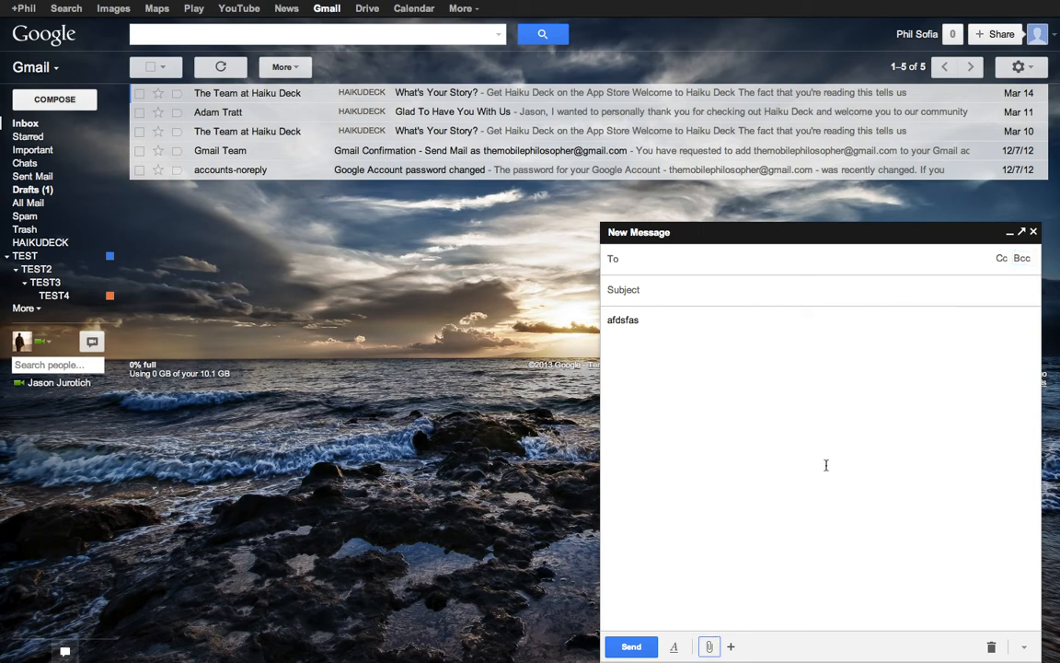
pyautogui.moveTo(731, 646)
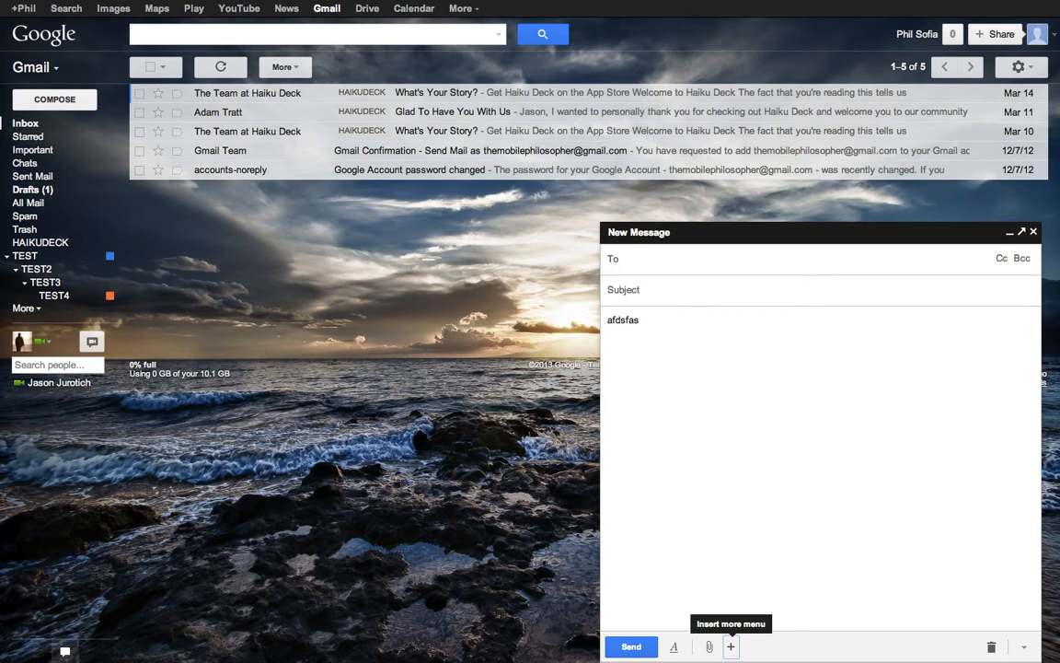
pyautogui.moveTo(991, 646)
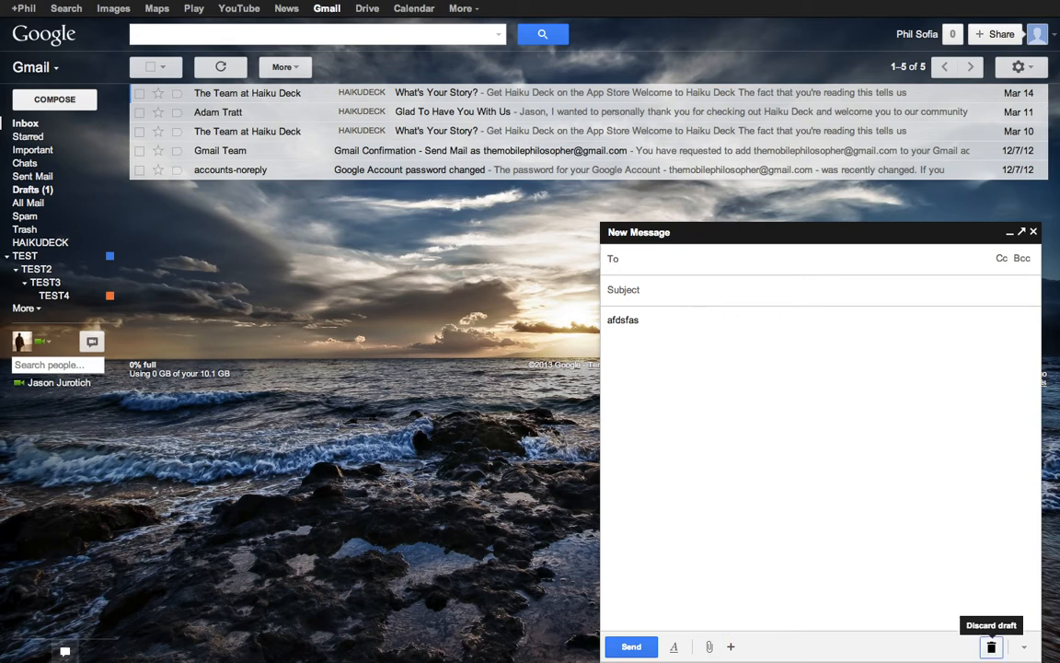
pyautogui.click(991, 646)
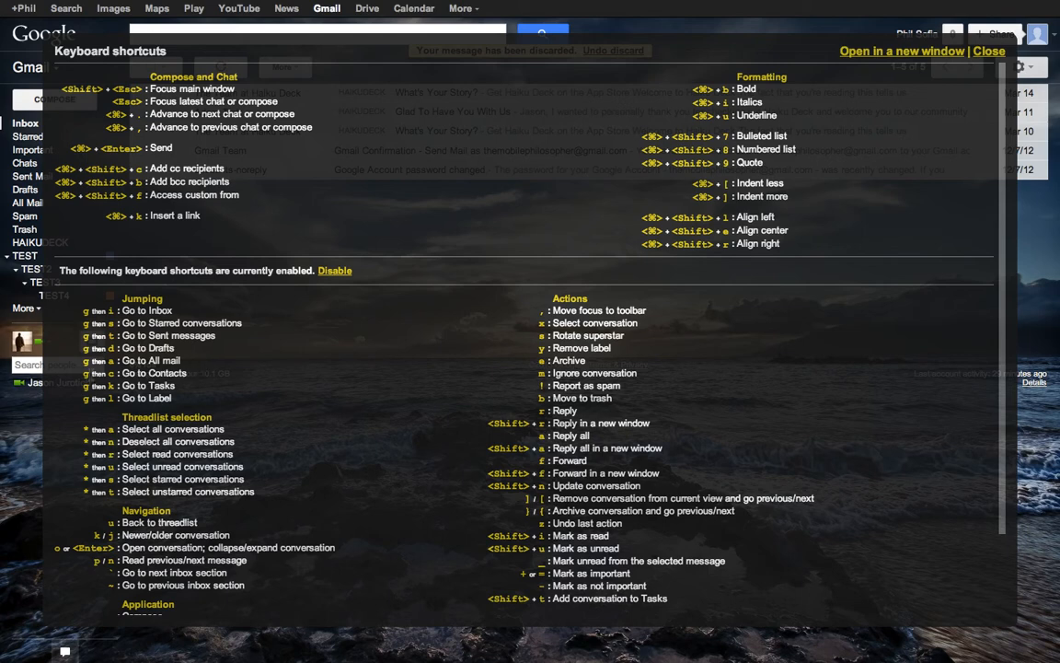
pyautogui.moveTo(207, 383)
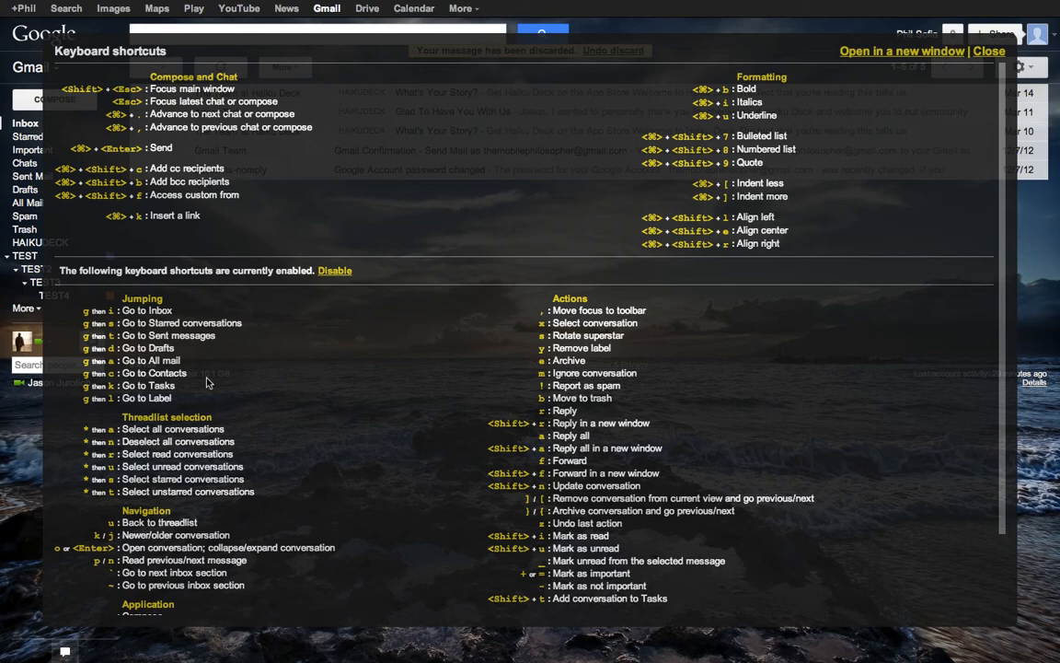
# Close the keyboard shortcuts reference overlay.
pyautogui.click(989, 50)
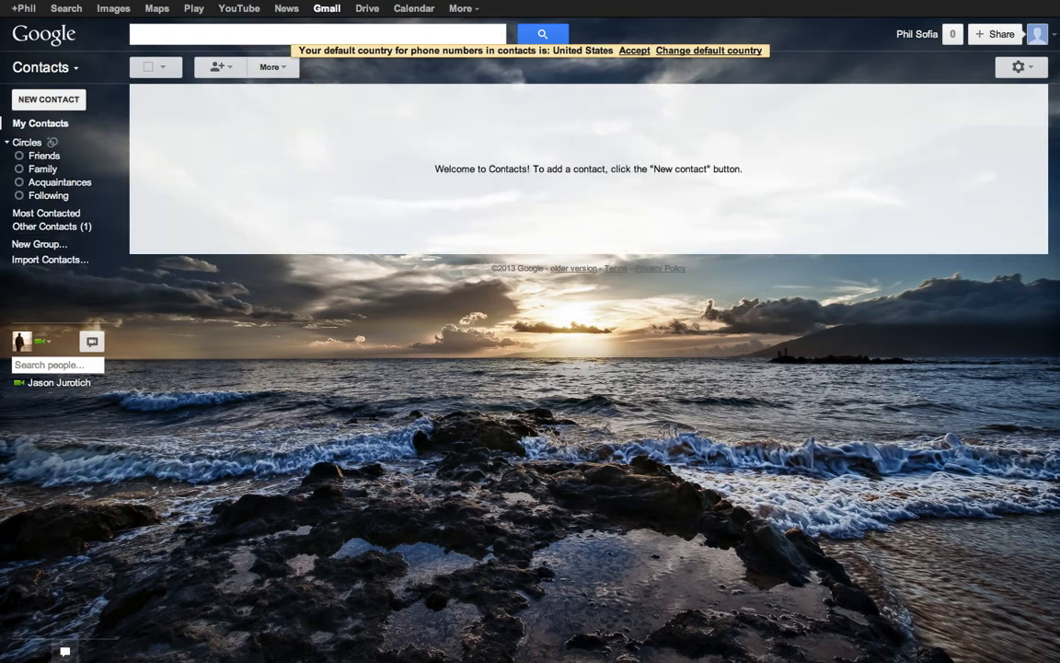
# Move between Contacts, Inbox and Sent Mail, ending on the Inbox.
pyautogui.click(327, 8)
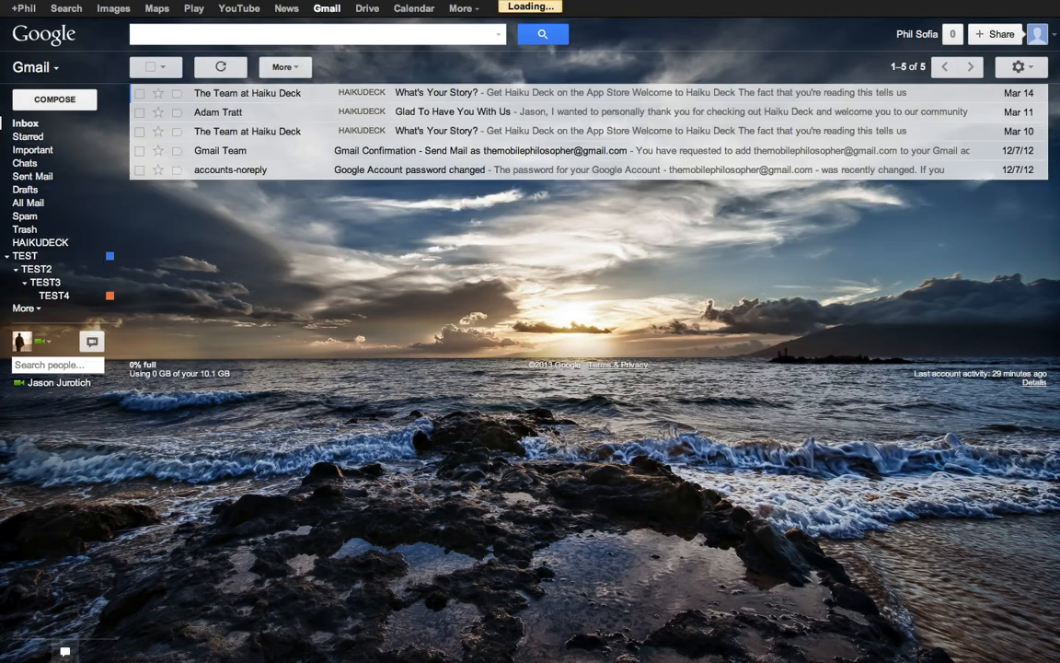
pyautogui.click(34, 176)
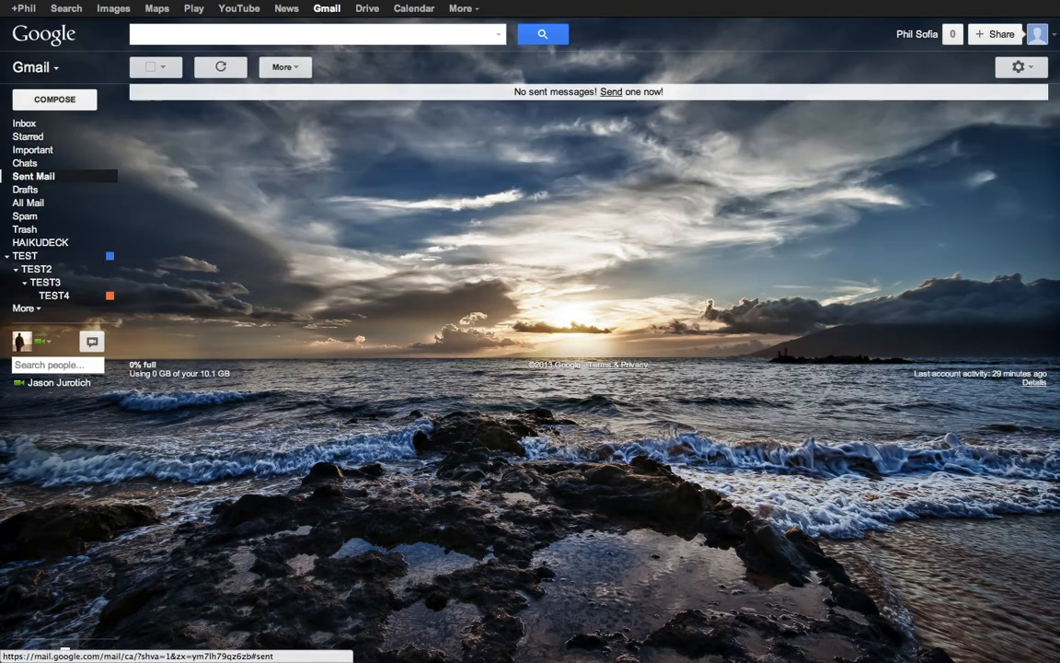
pyautogui.click(25, 122)
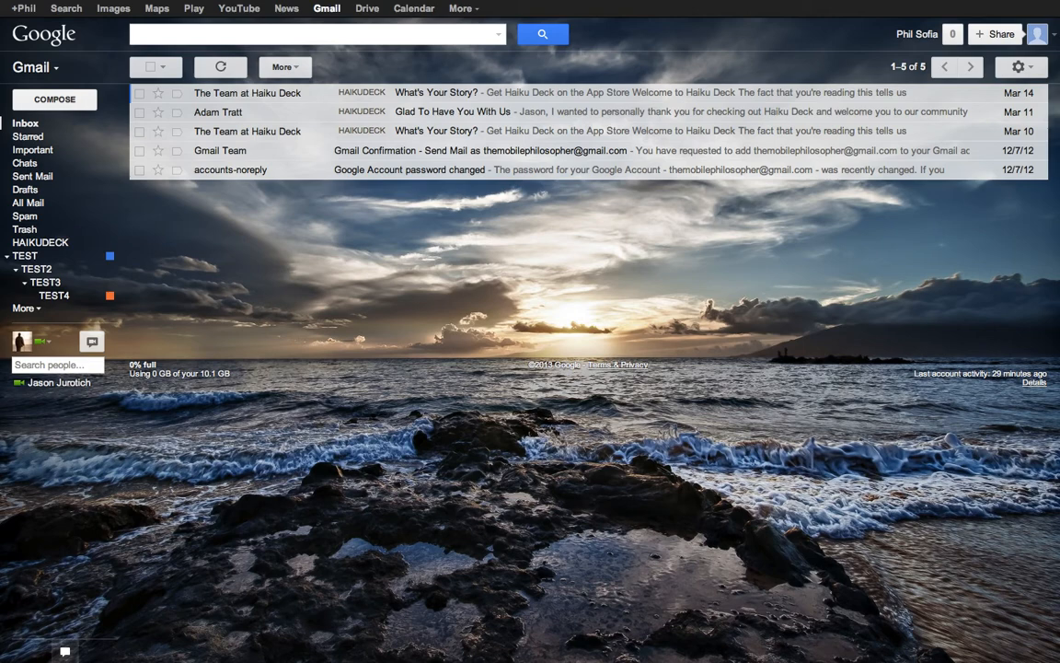
# Archive the top Haiku Deck conversation; trash 'Glad To Have You With Us' and 'What's Your Story'.
pyautogui.click(140, 92)
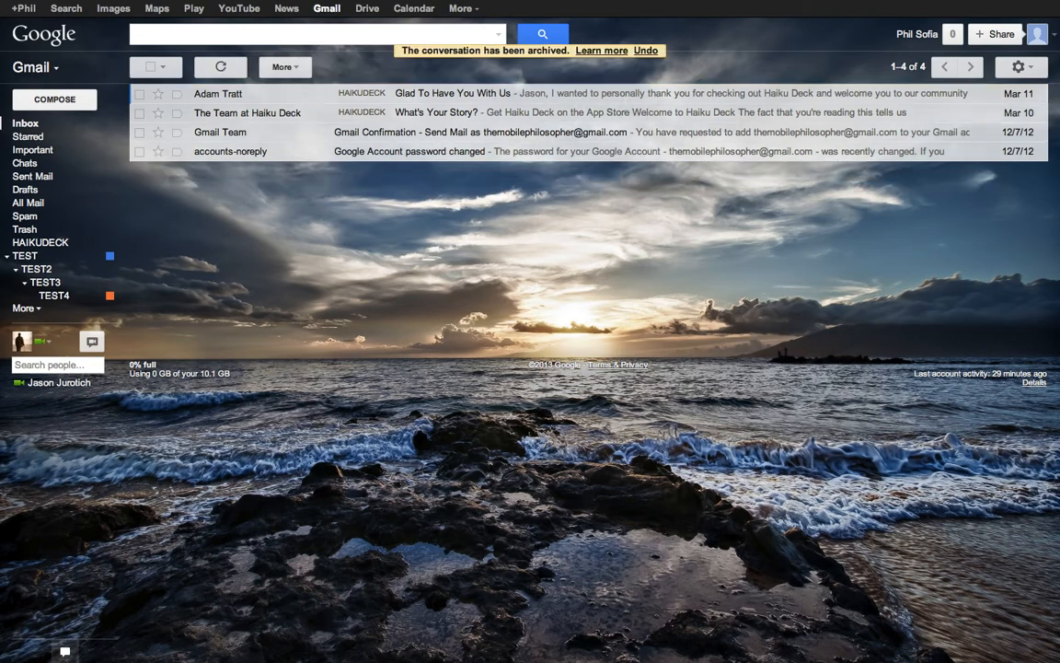
pyautogui.click(139, 93)
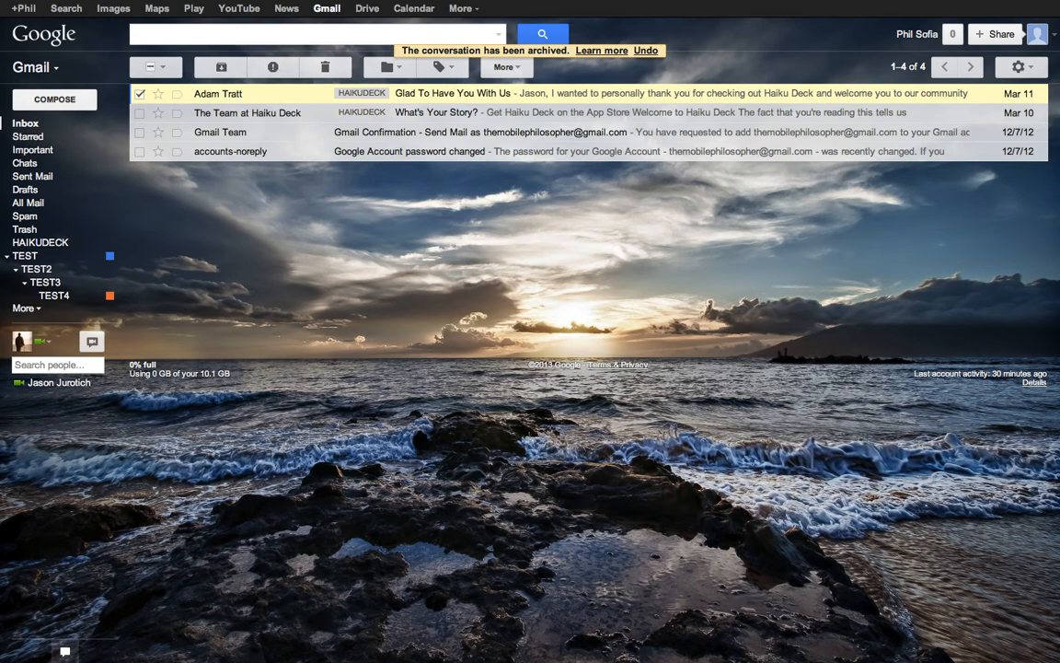
pyautogui.click(325, 67)
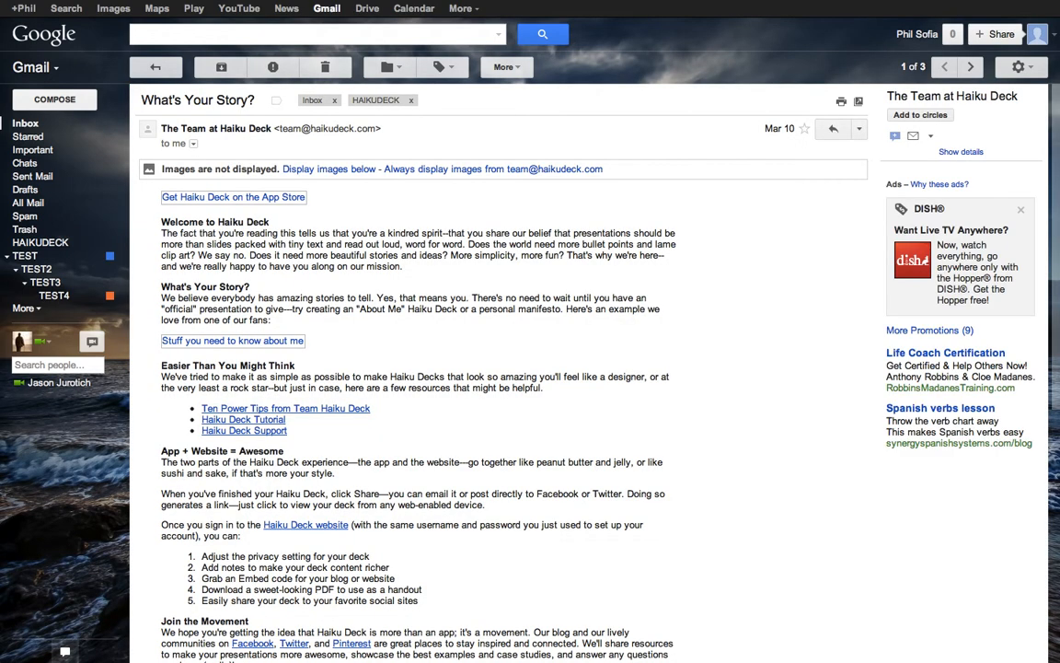
pyautogui.click(325, 66)
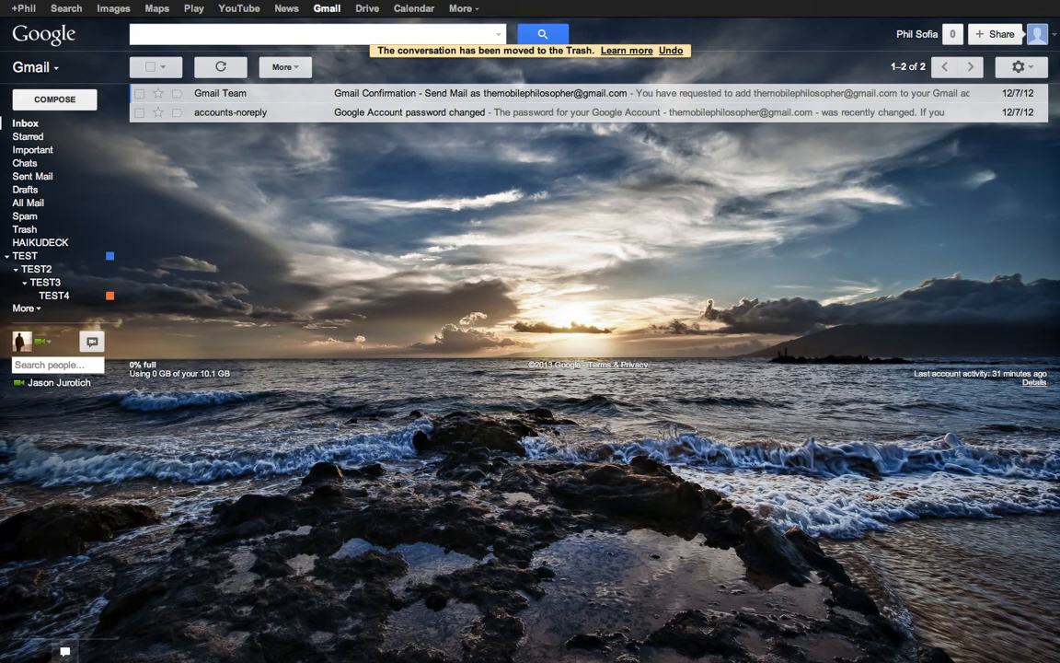
pyautogui.moveTo(137, 221)
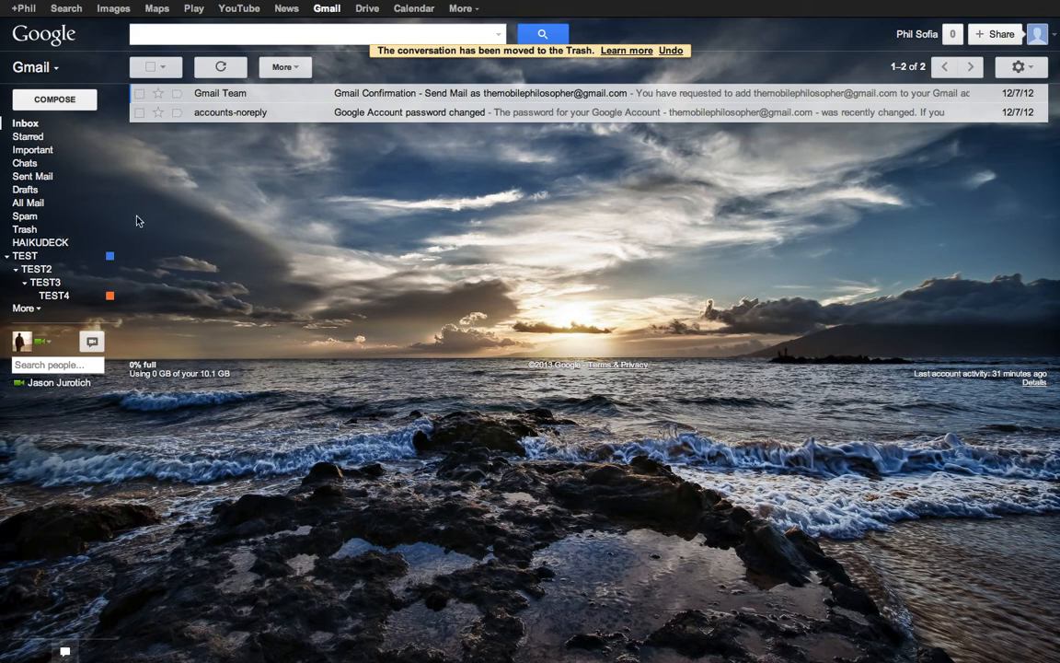
pyautogui.moveTo(233, 113)
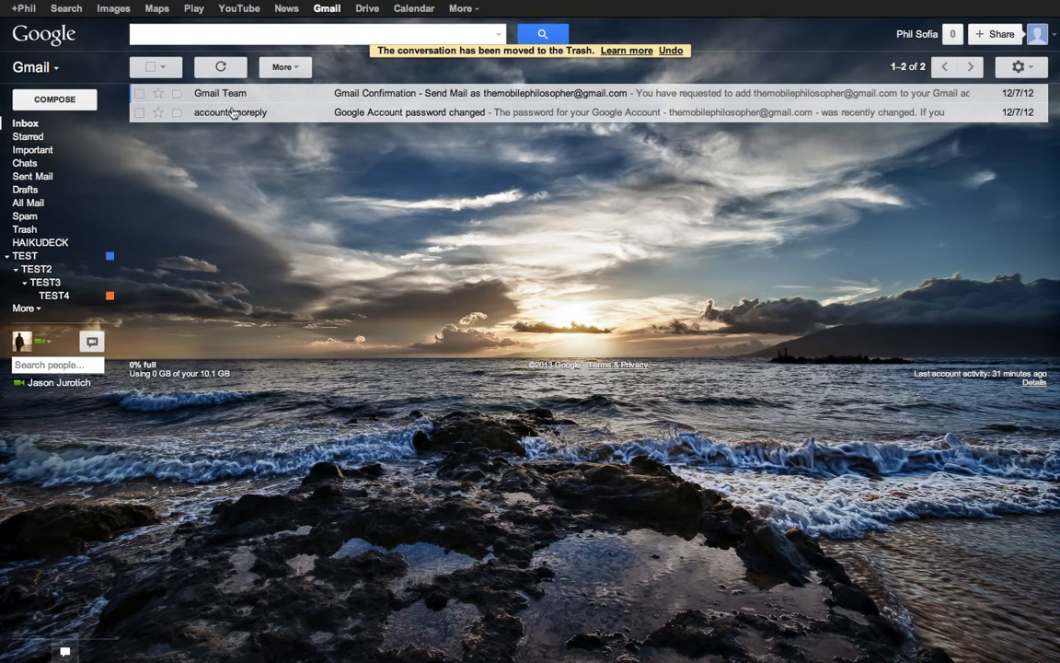
pyautogui.moveTo(189, 234)
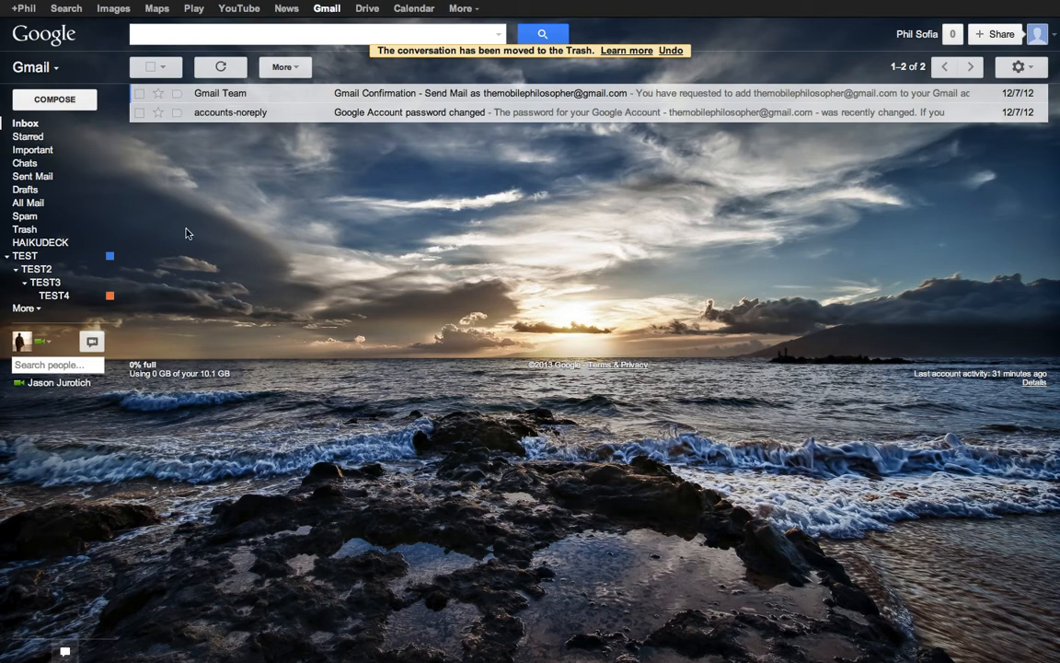
pyautogui.moveTo(287, 259)
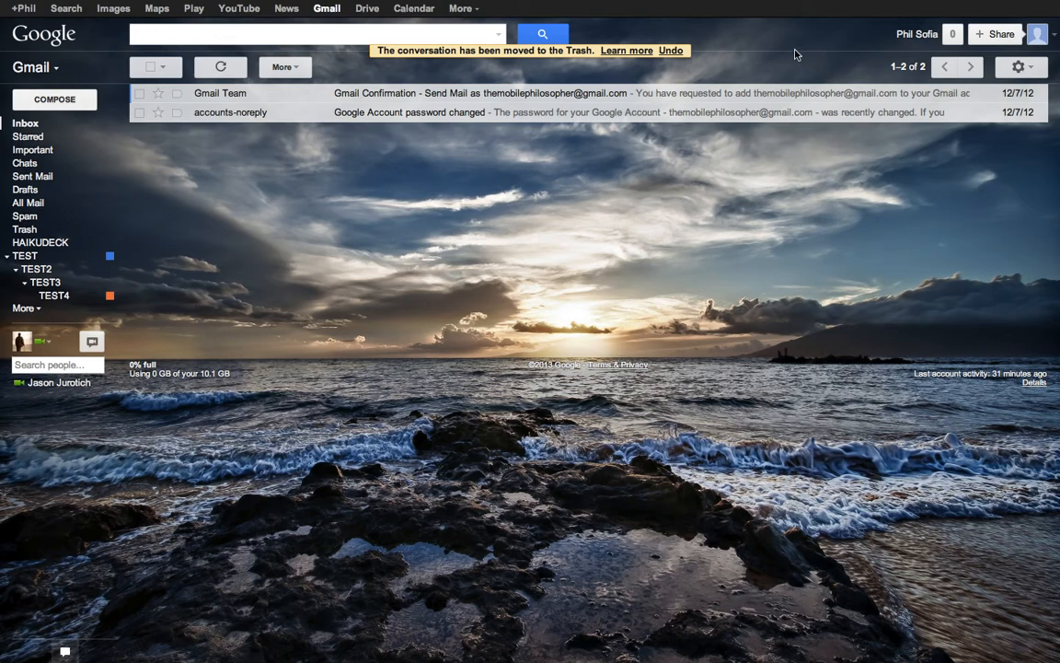
pyautogui.moveTo(805, 39)
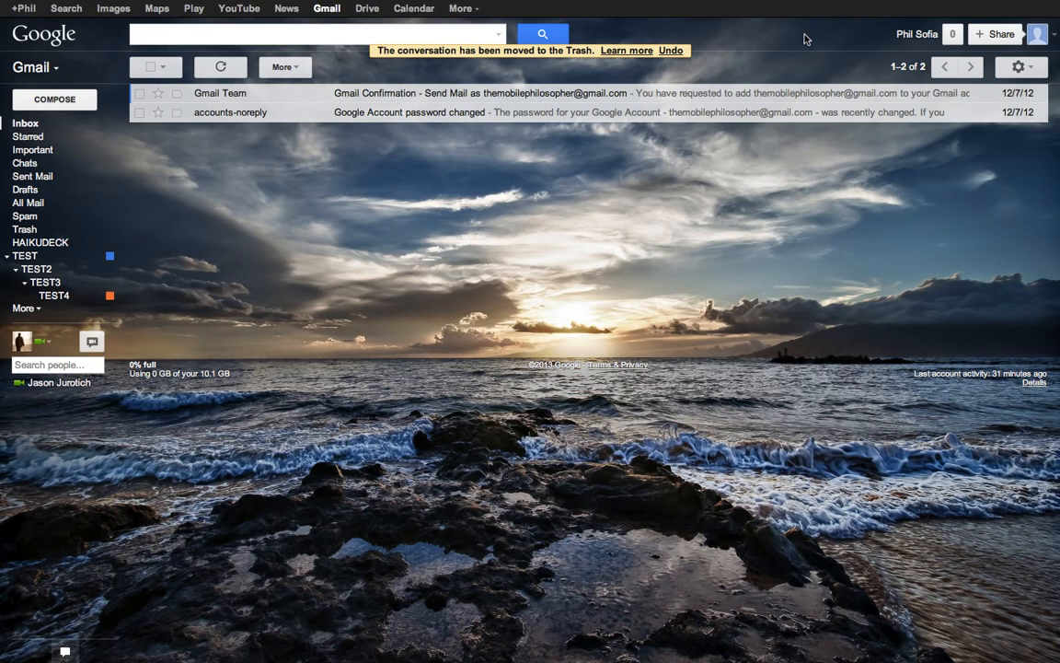
pyautogui.moveTo(659, 177)
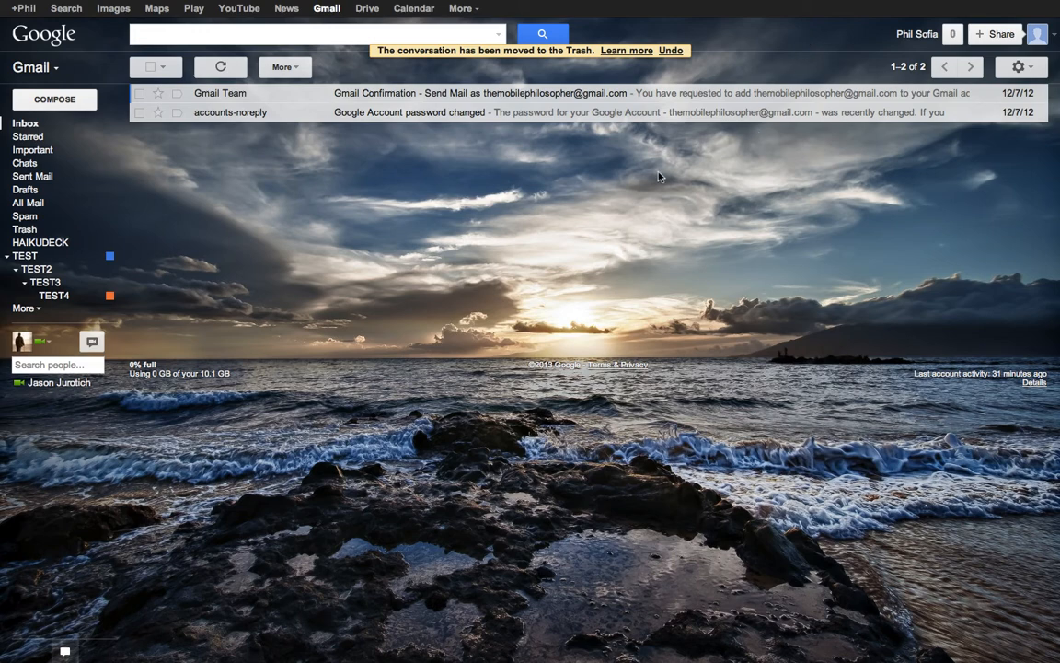
pyautogui.moveTo(313, 409)
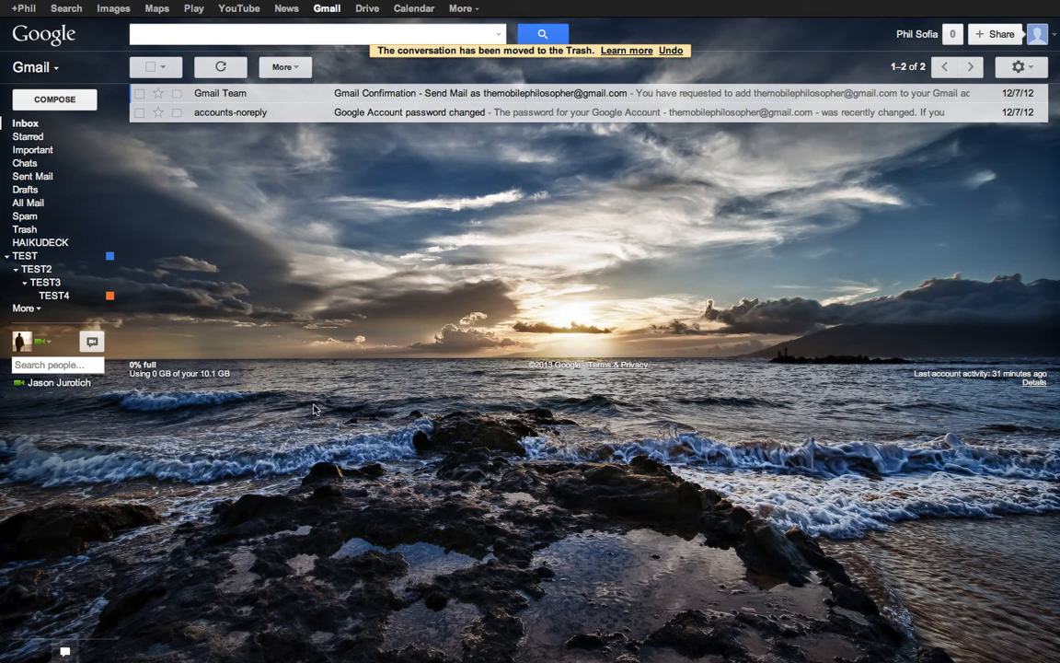
pyautogui.moveTo(407, 329)
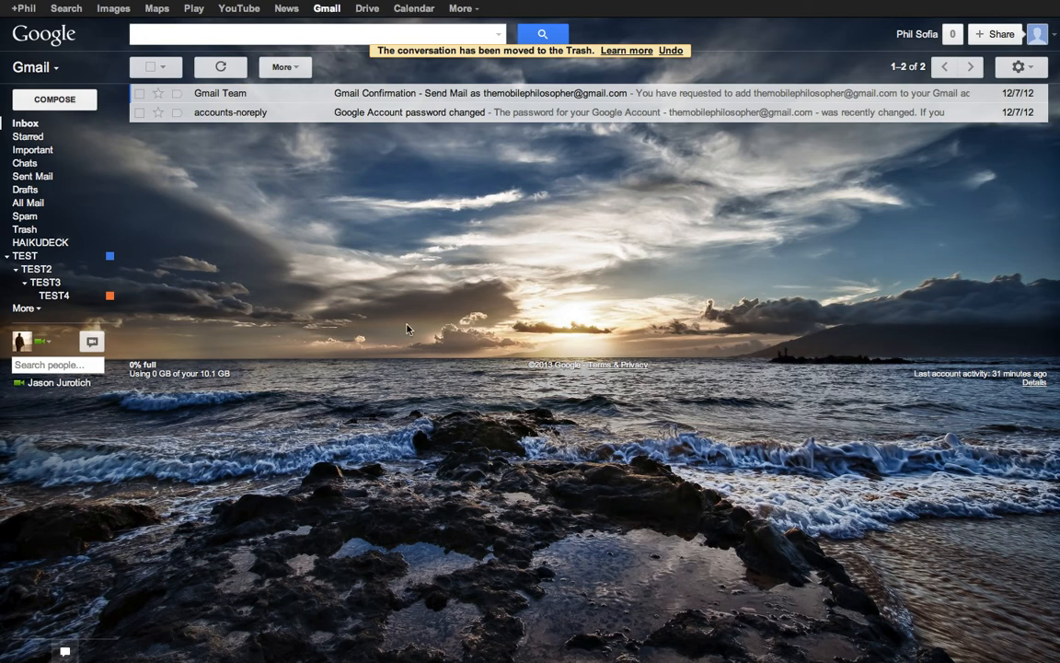